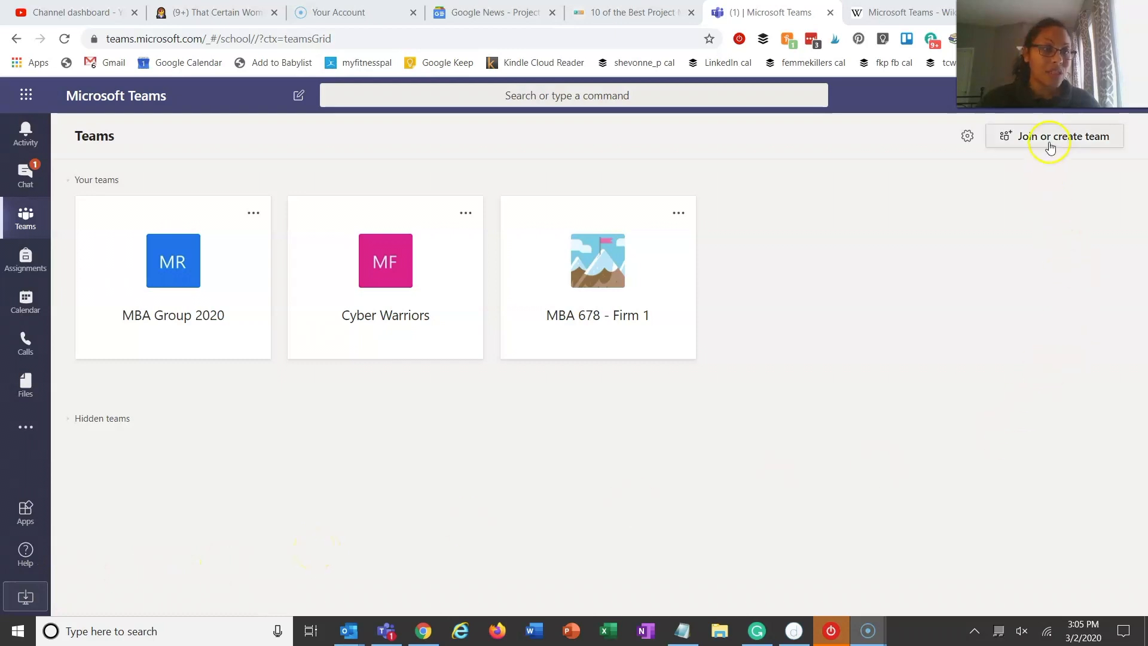
Start creating a new team named 'PM #1' and review its Privacy dropdown (Private).
{"action": "left_click", "coordinate": [1065, 136]}
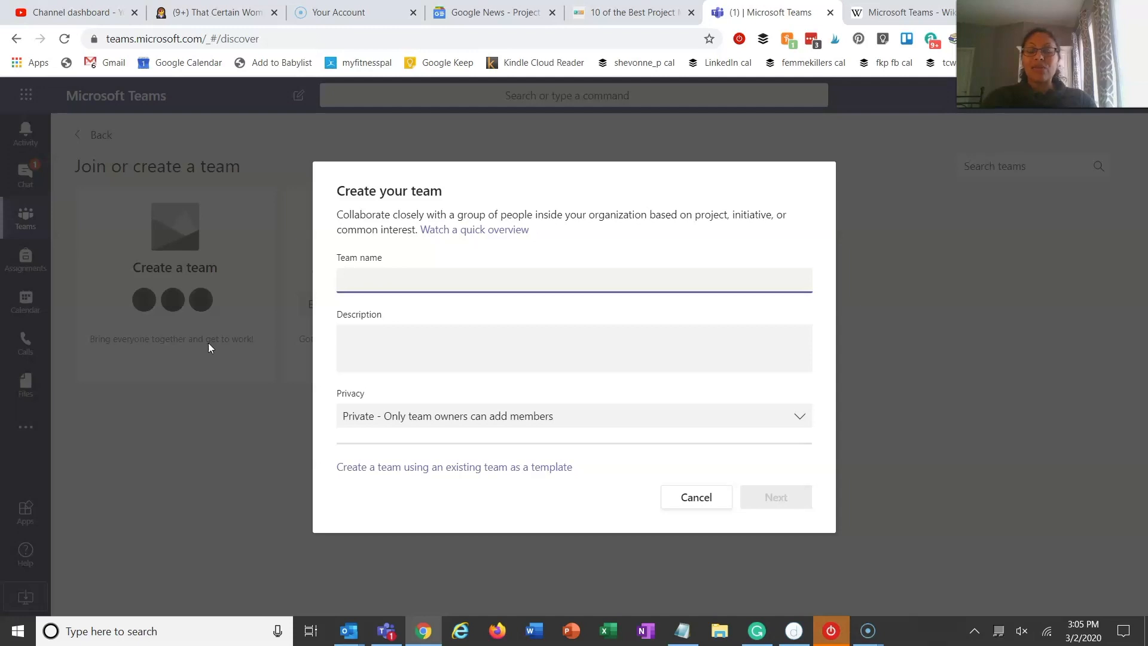
{"action": "type", "text": "PM #1"}
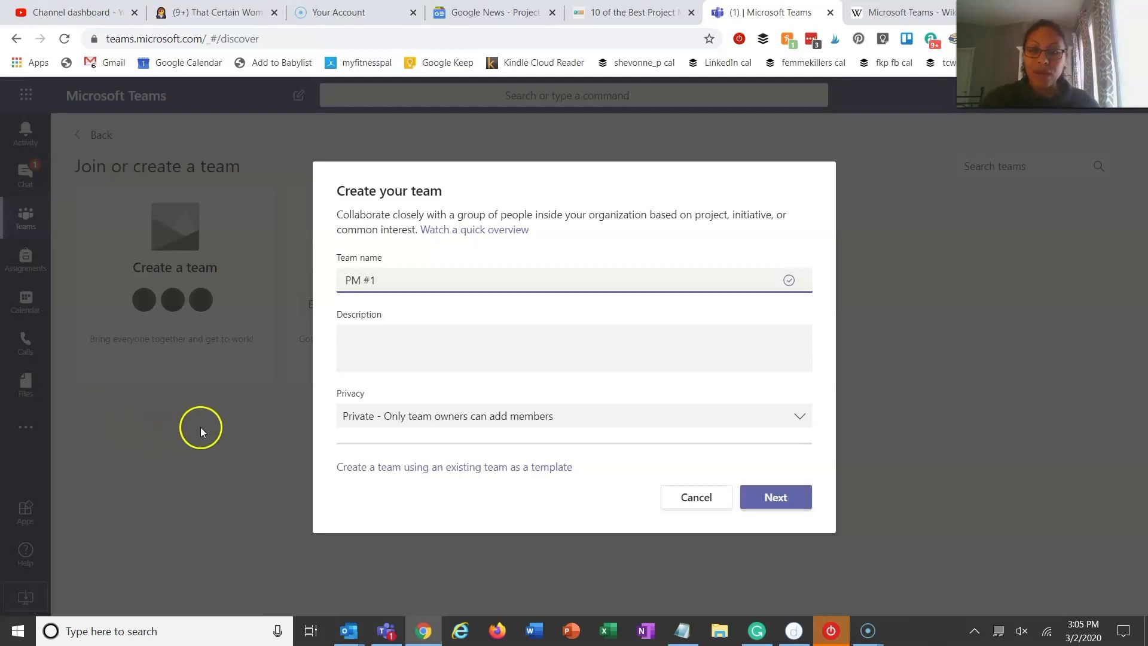
{"action": "mouse_move", "coordinate": [386, 420]}
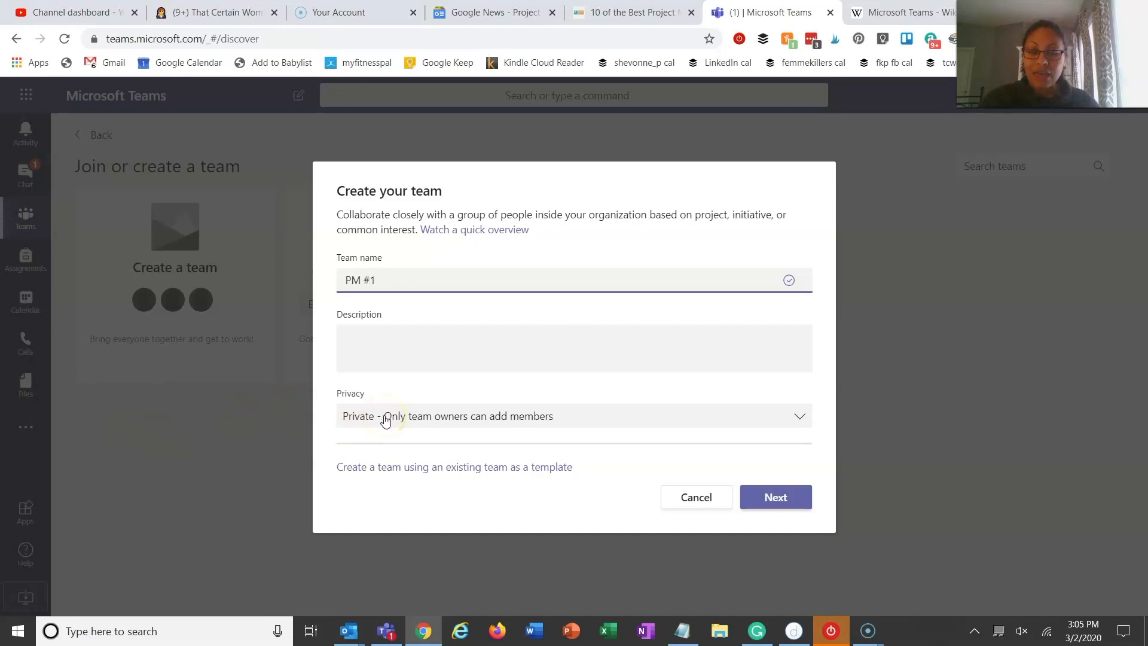
{"action": "left_click", "coordinate": [572, 416]}
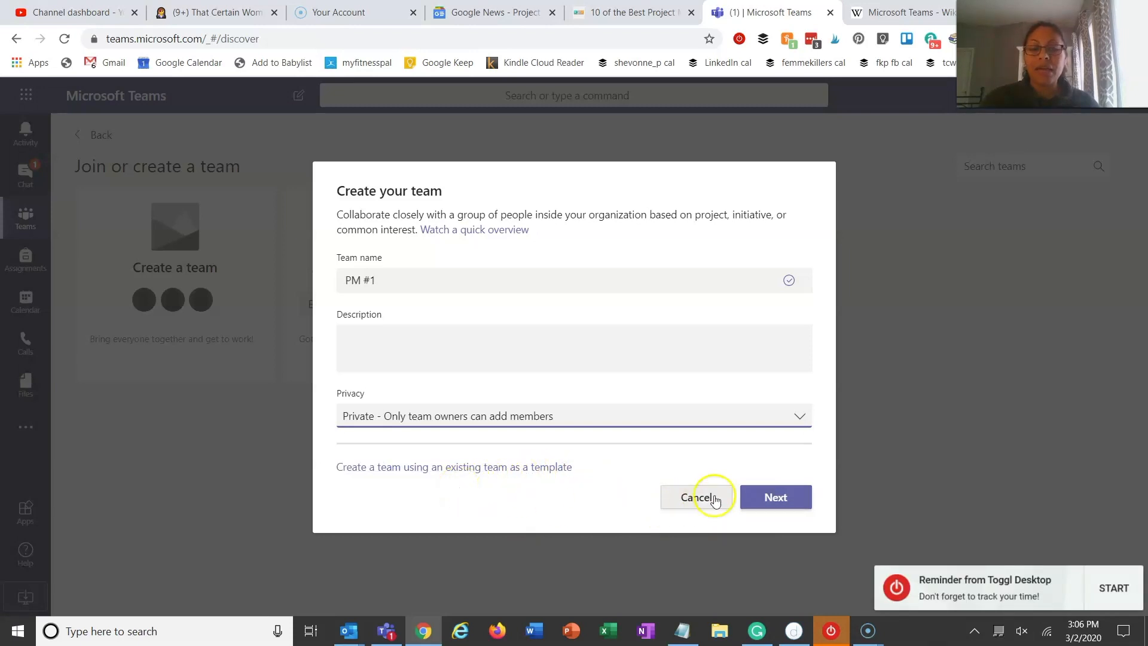
Finish creating team 'PM #1', skipping the Add members step.
{"action": "left_click", "coordinate": [774, 497]}
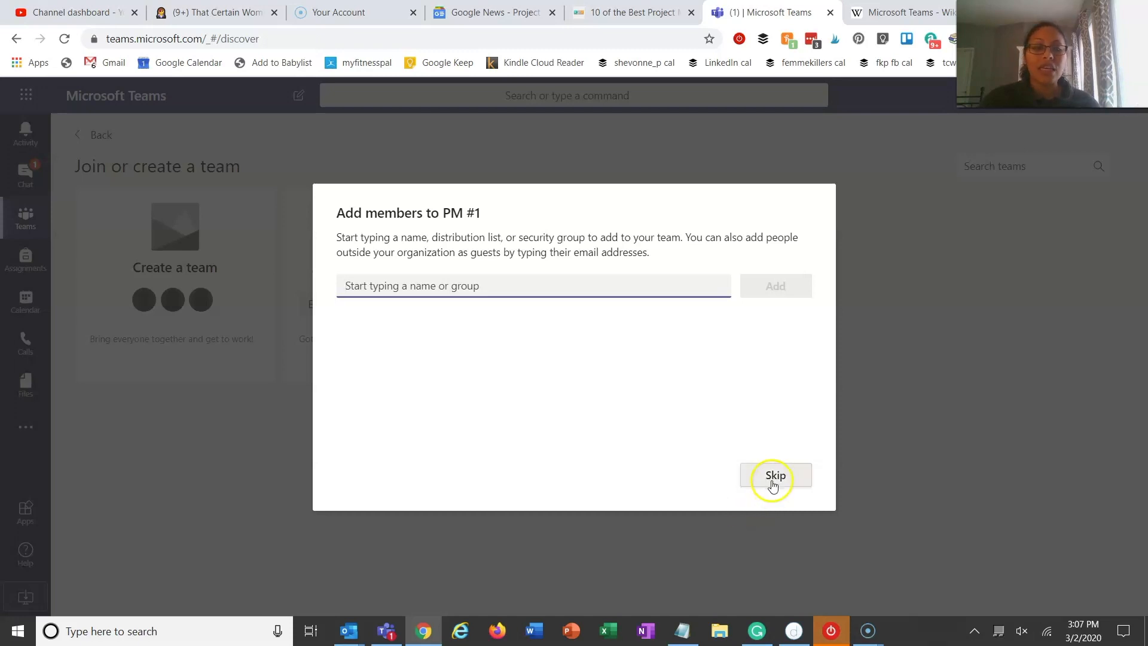
{"action": "left_click", "coordinate": [775, 474]}
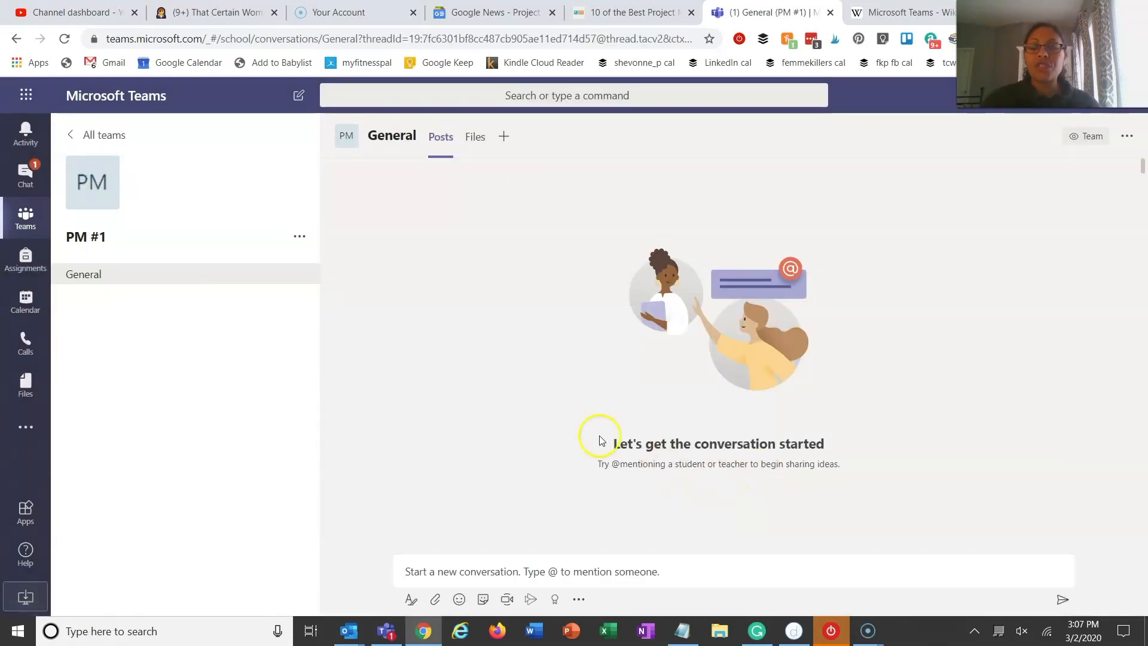
{"action": "mouse_move", "coordinate": [456, 208]}
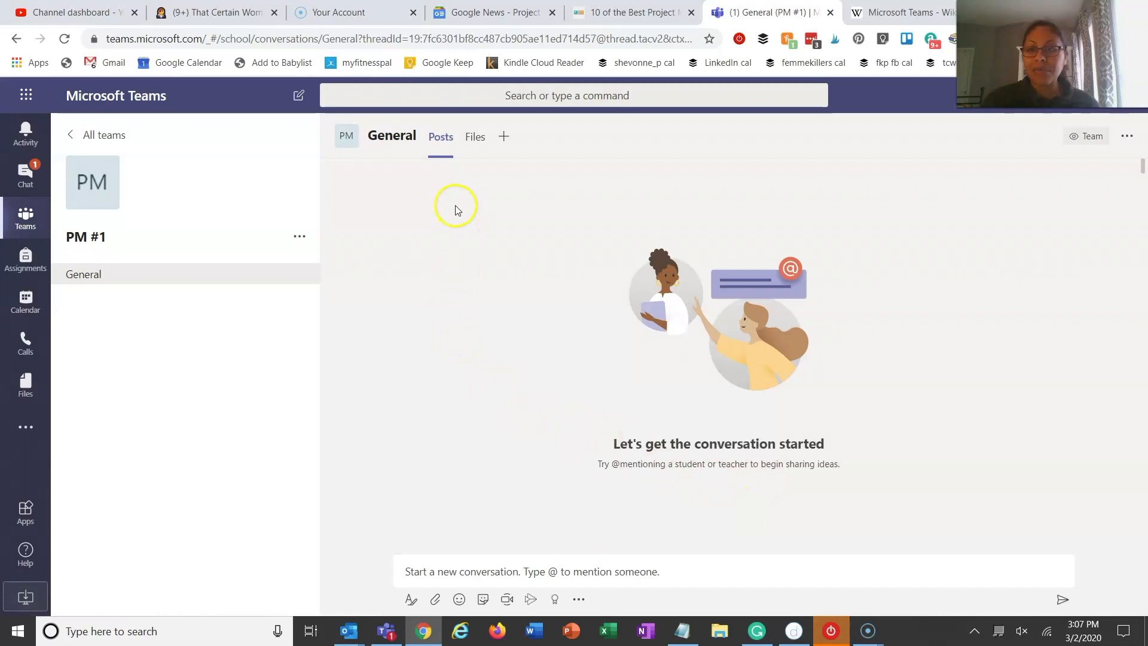
{"action": "mouse_move", "coordinate": [474, 136]}
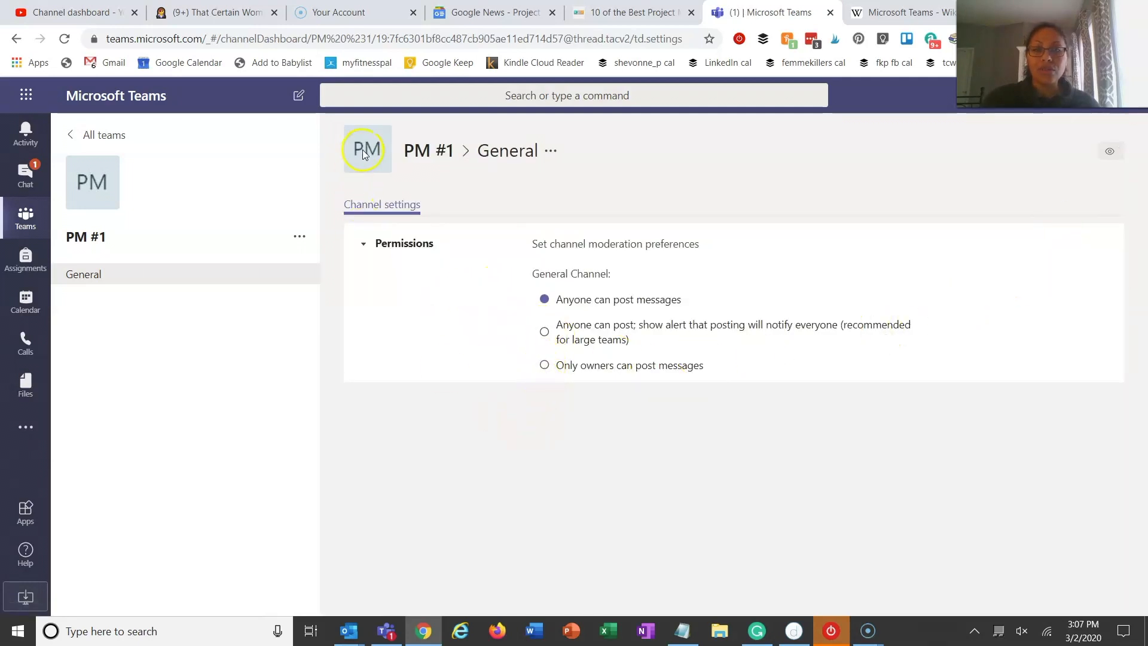
{"action": "mouse_move", "coordinate": [382, 204]}
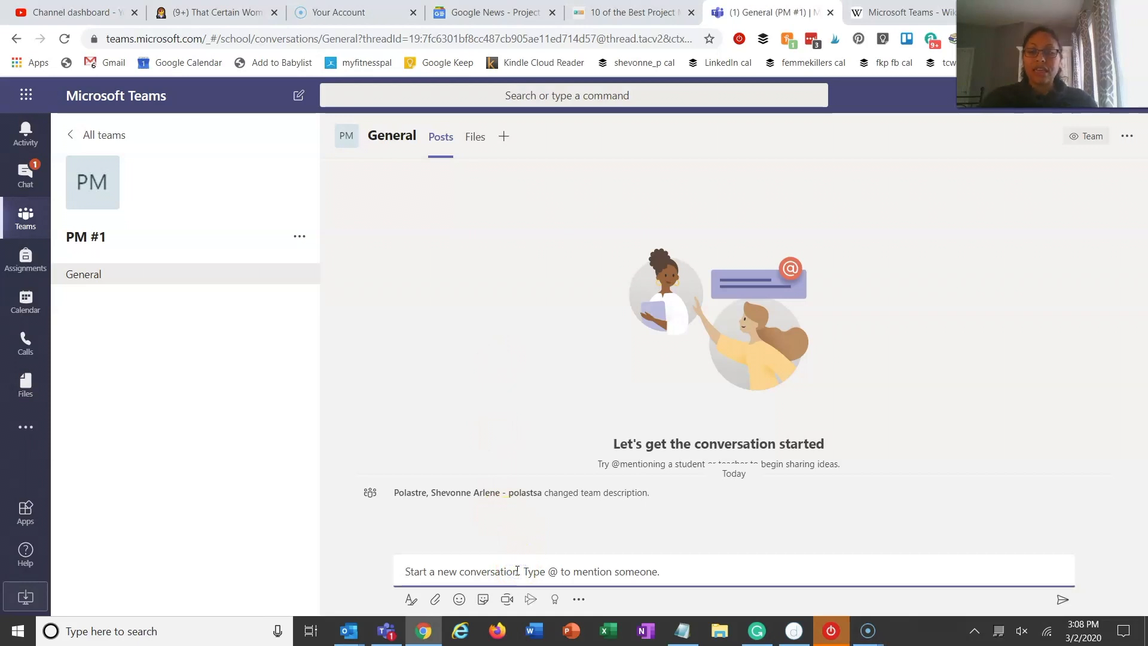
Start an @ mention in General's conversation box, then head to the channel's Files.
{"action": "type", "text": "@"}
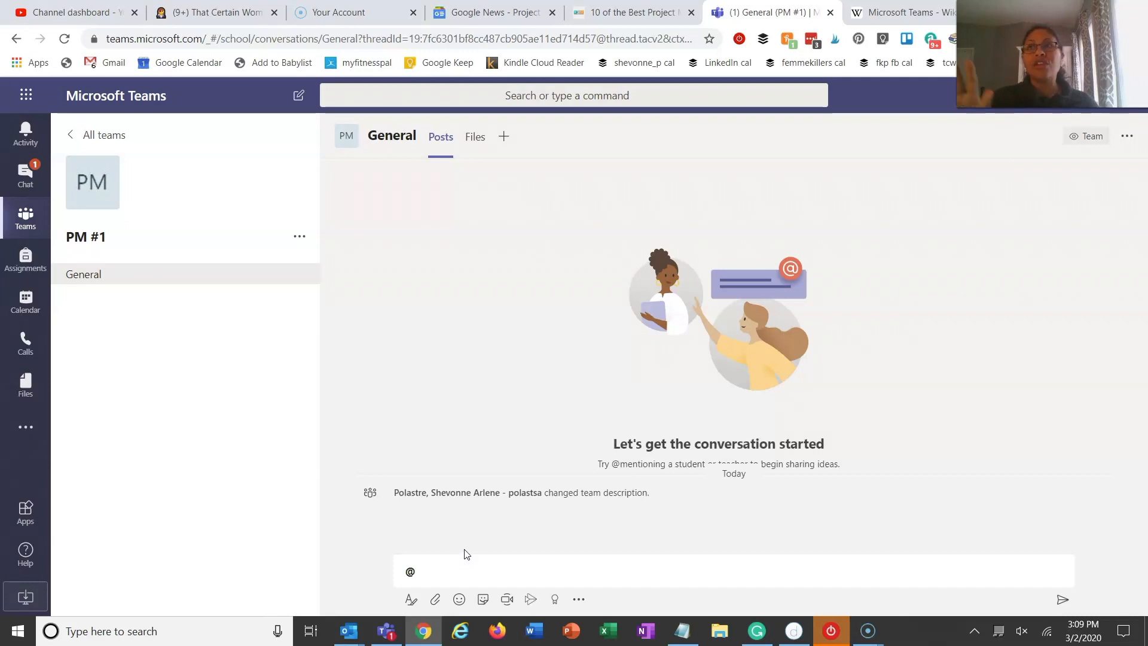
{"action": "mouse_move", "coordinate": [507, 276]}
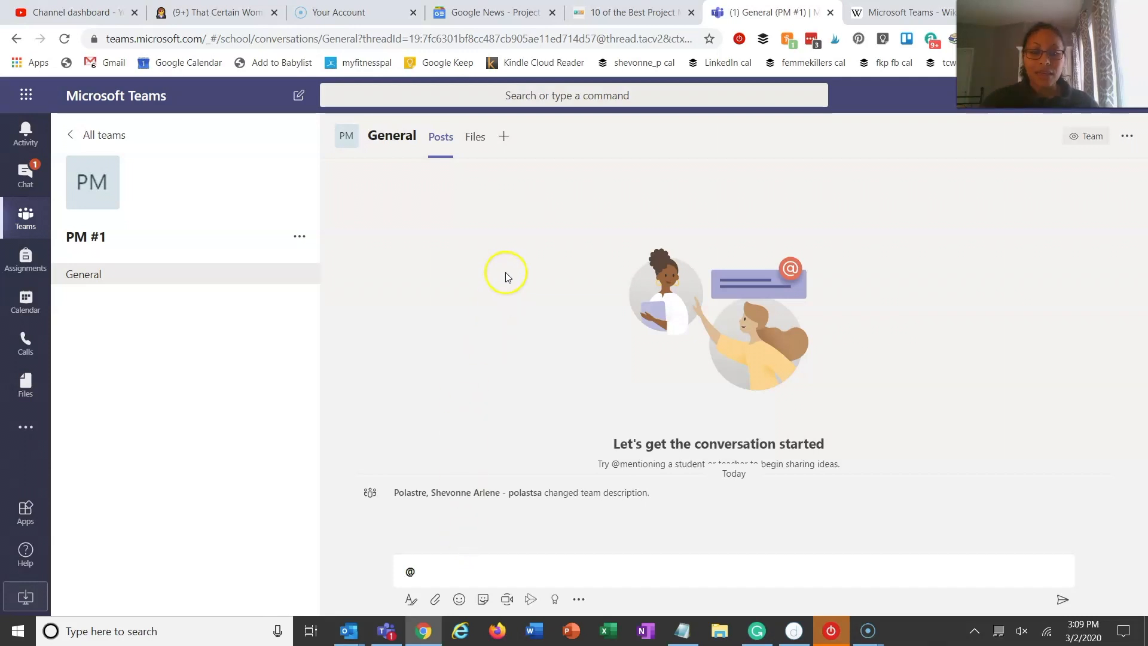
{"action": "mouse_move", "coordinate": [483, 269]}
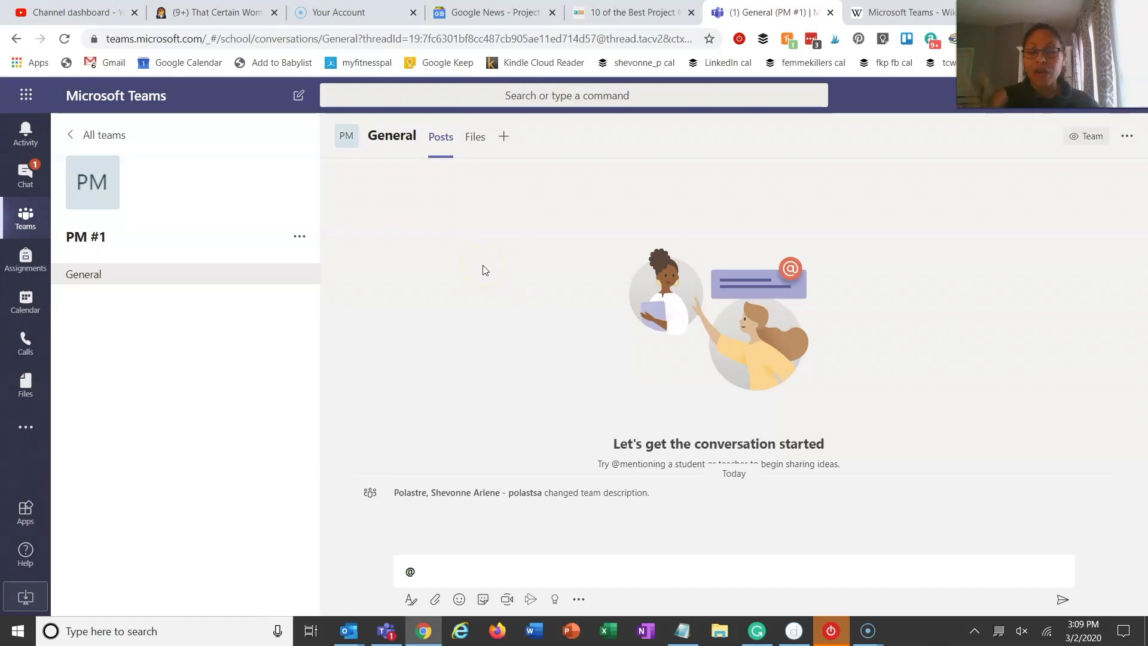
{"action": "mouse_move", "coordinate": [473, 189]}
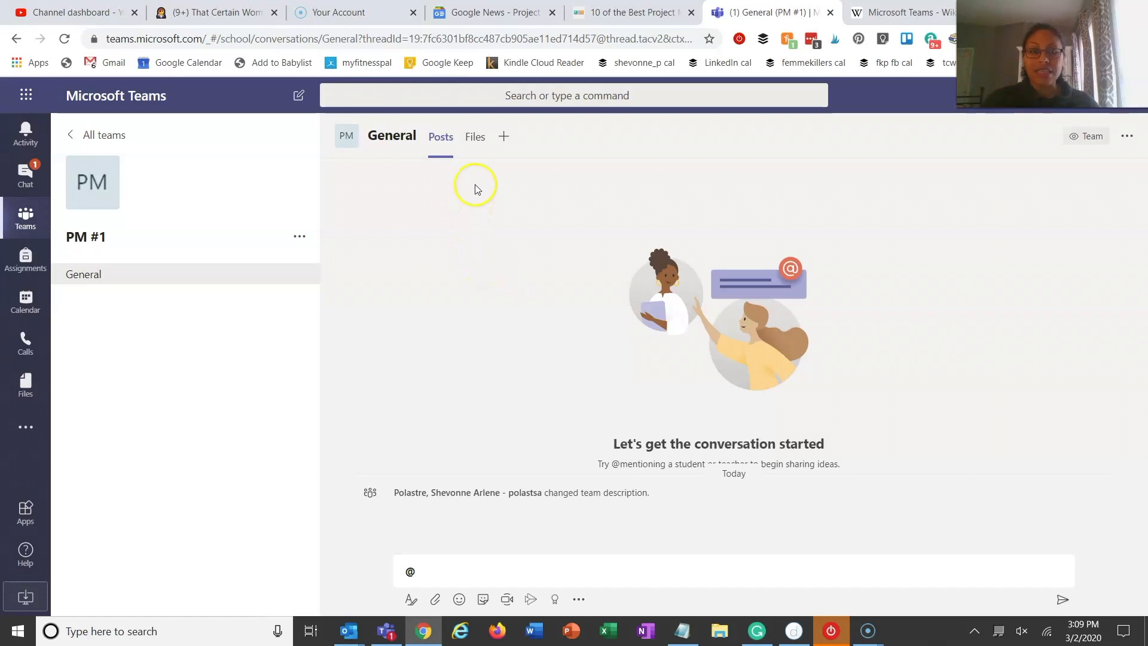
{"action": "left_click", "coordinate": [475, 136]}
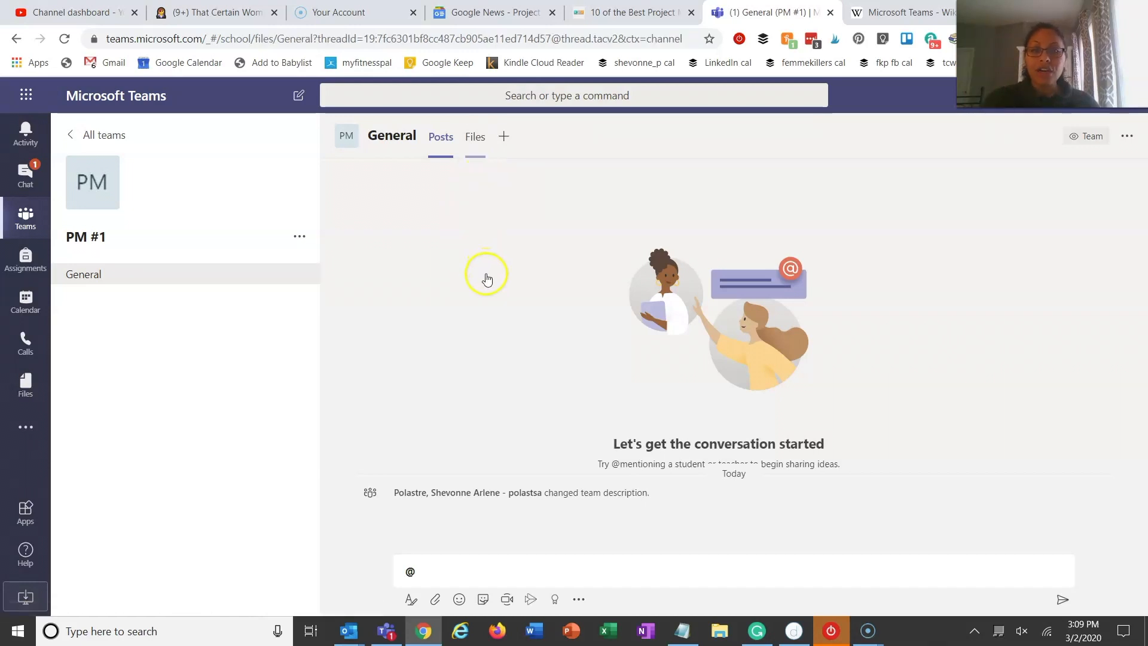
Show the General channel's empty Files library.
{"action": "left_click", "coordinate": [475, 136]}
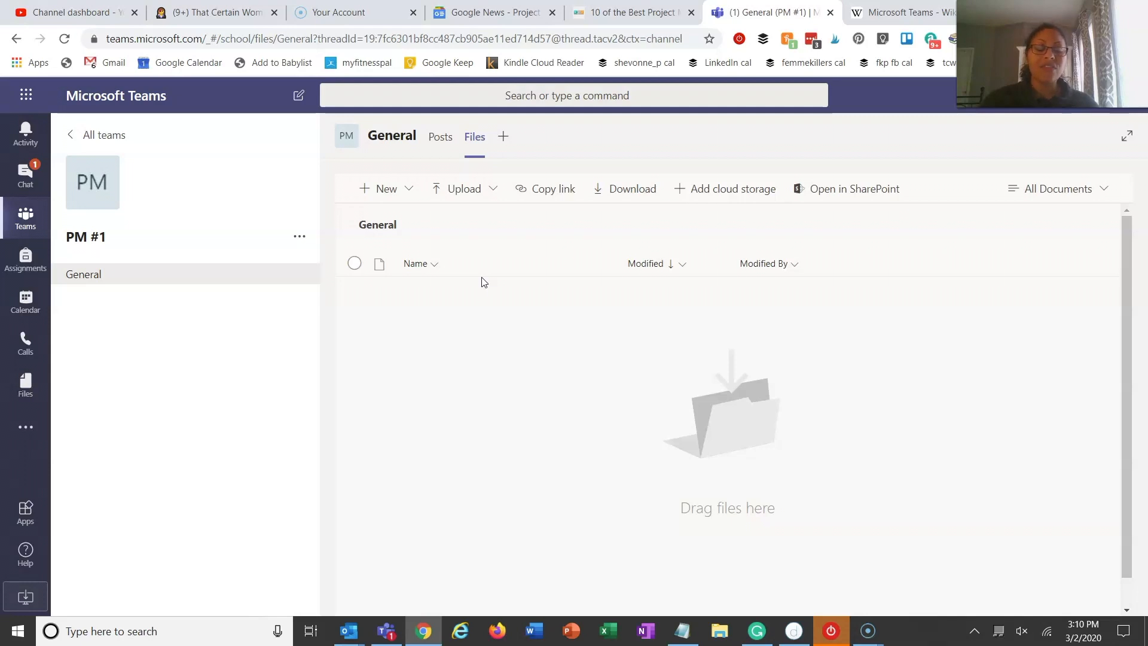
{"action": "mouse_move", "coordinate": [859, 249]}
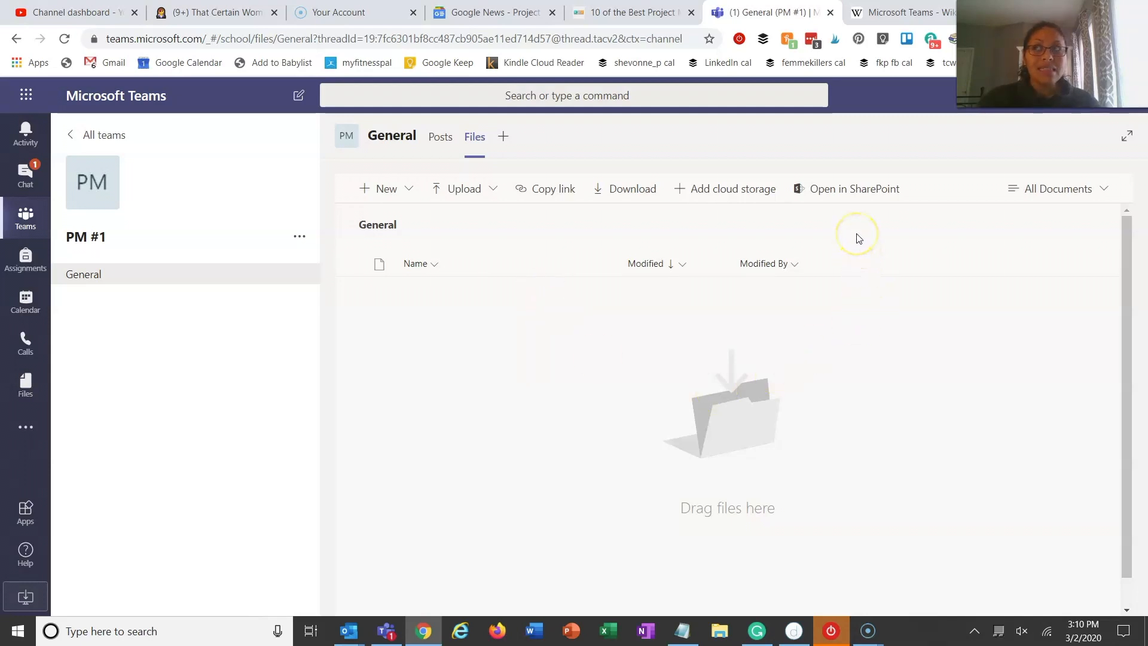
{"action": "mouse_move", "coordinate": [854, 196]}
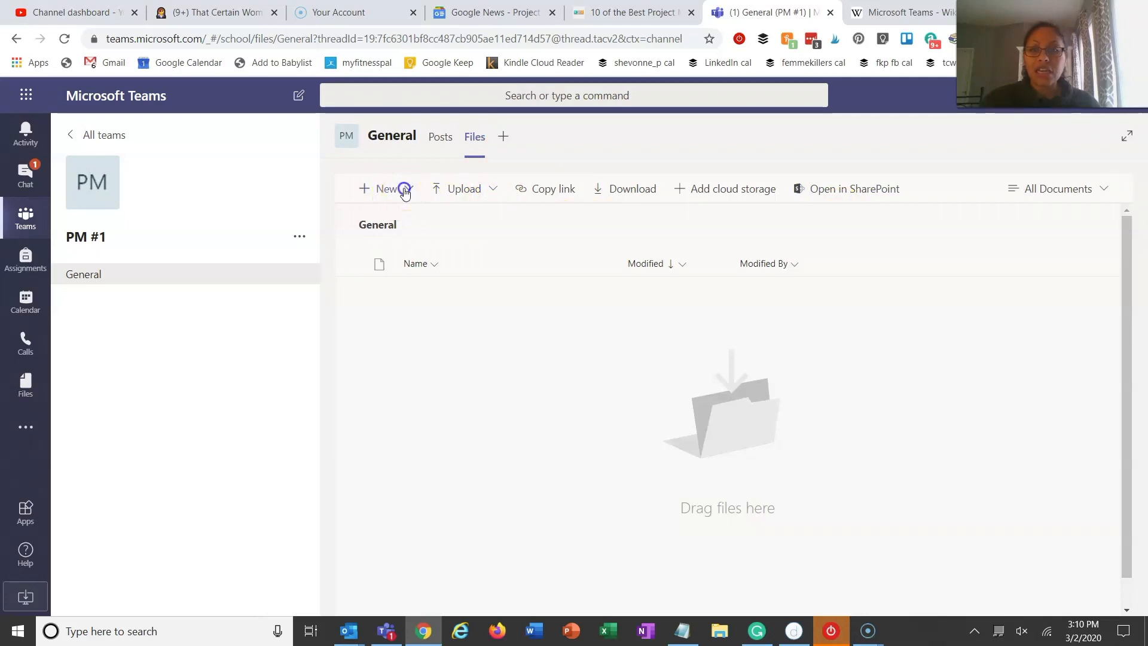
Create a new Word document named 'Test' in the General channel files.
{"action": "left_click", "coordinate": [384, 188]}
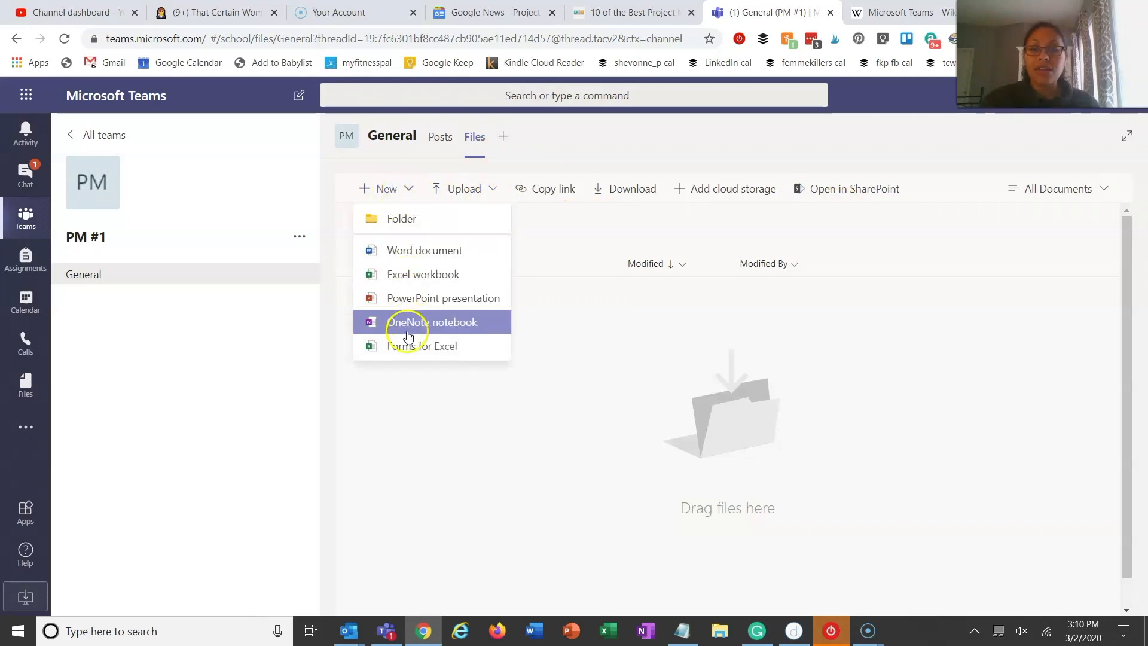
{"action": "mouse_move", "coordinate": [422, 345]}
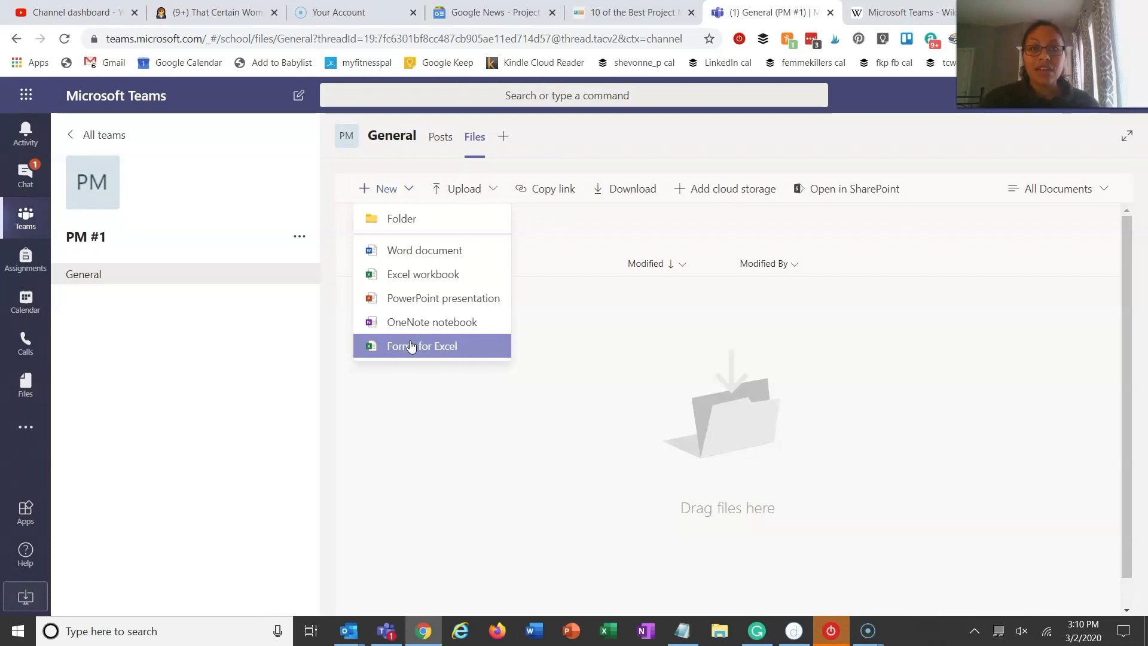
{"action": "mouse_move", "coordinate": [423, 250]}
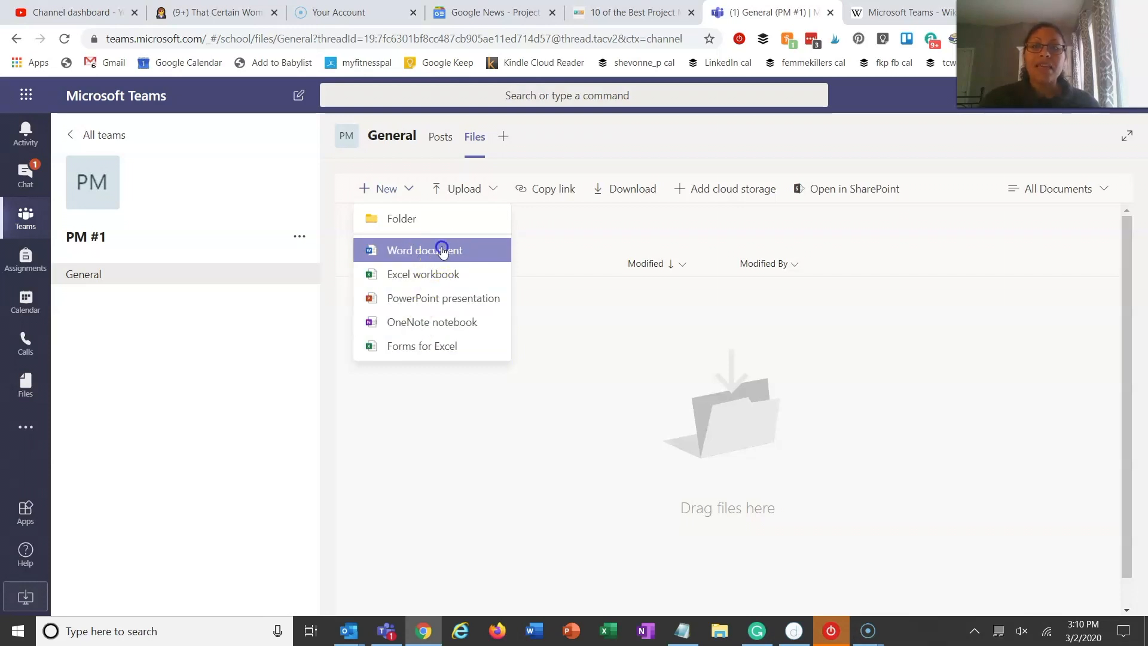
{"action": "left_click", "coordinate": [423, 249]}
{"action": "type", "text": "Test"}
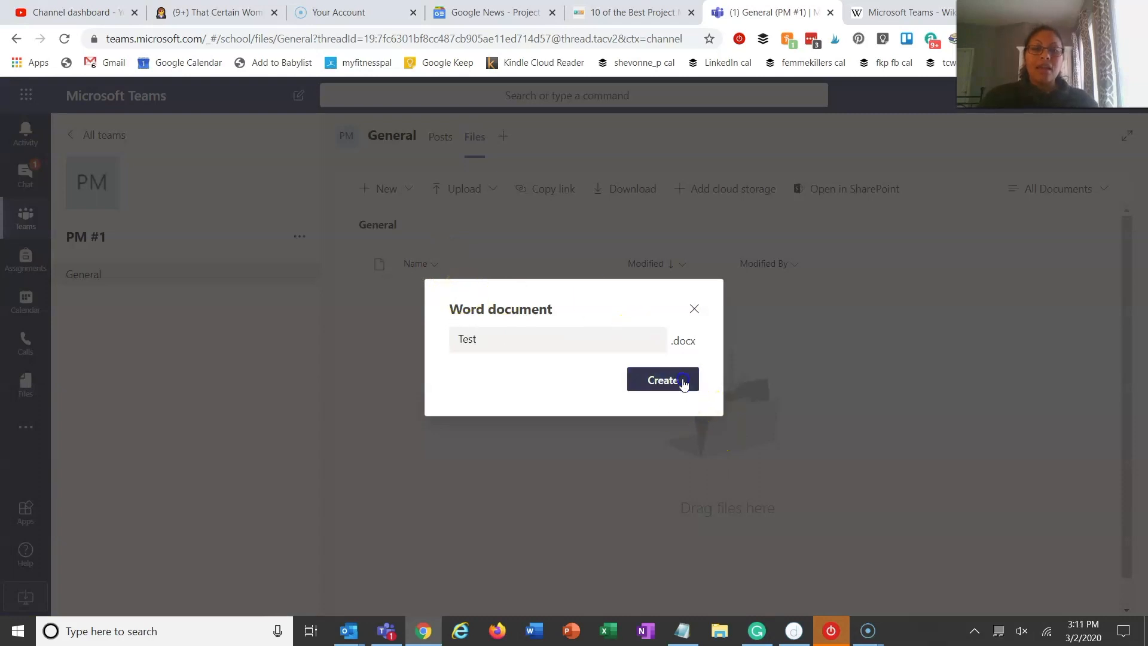
{"action": "left_click", "coordinate": [662, 380]}
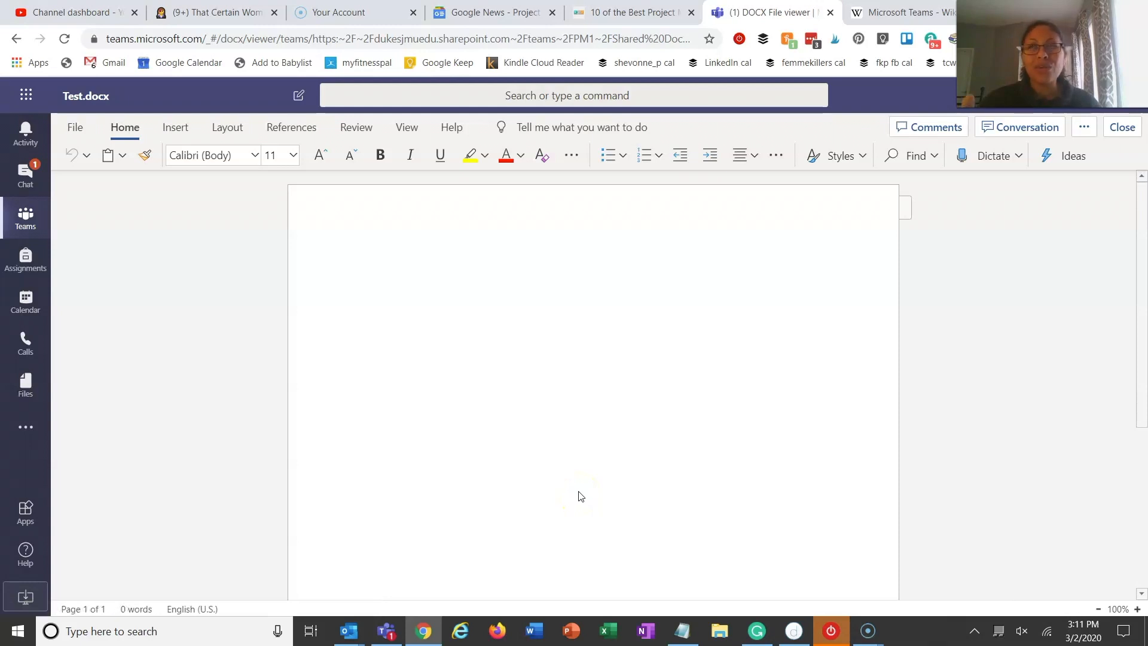
Open Test.docx in the Word desktop app via Open in Desktop App, allowing the browser prompt.
{"action": "left_click", "coordinate": [360, 263]}
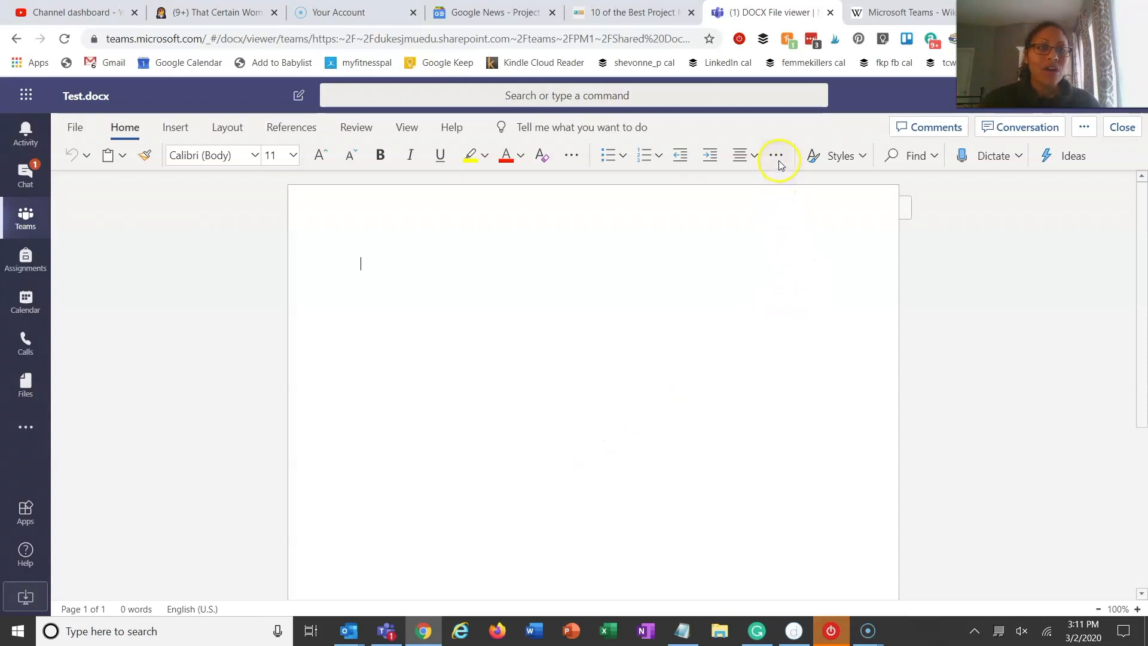
{"action": "left_click", "coordinate": [1084, 127]}
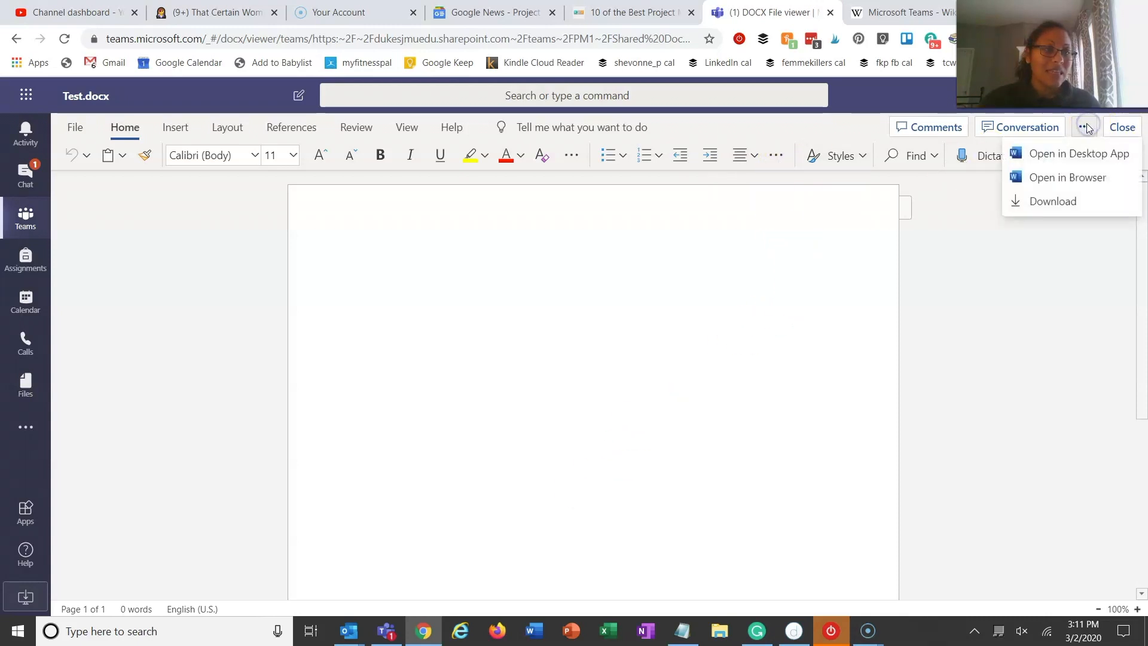
{"action": "mouse_move", "coordinate": [1074, 159]}
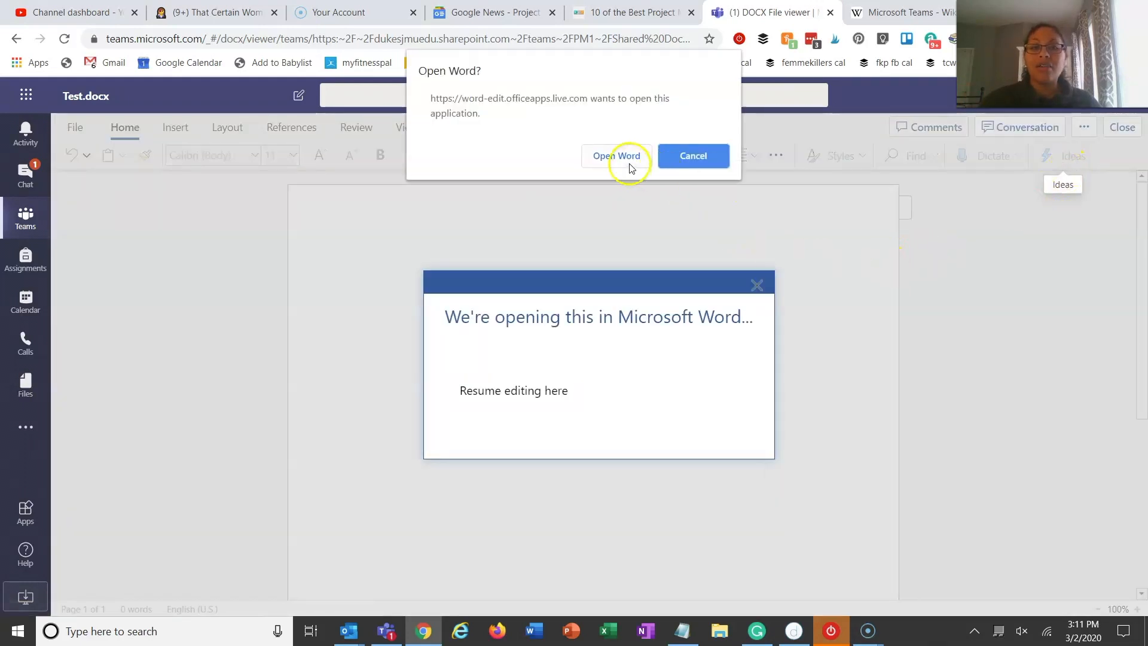
{"action": "left_click", "coordinate": [617, 155]}
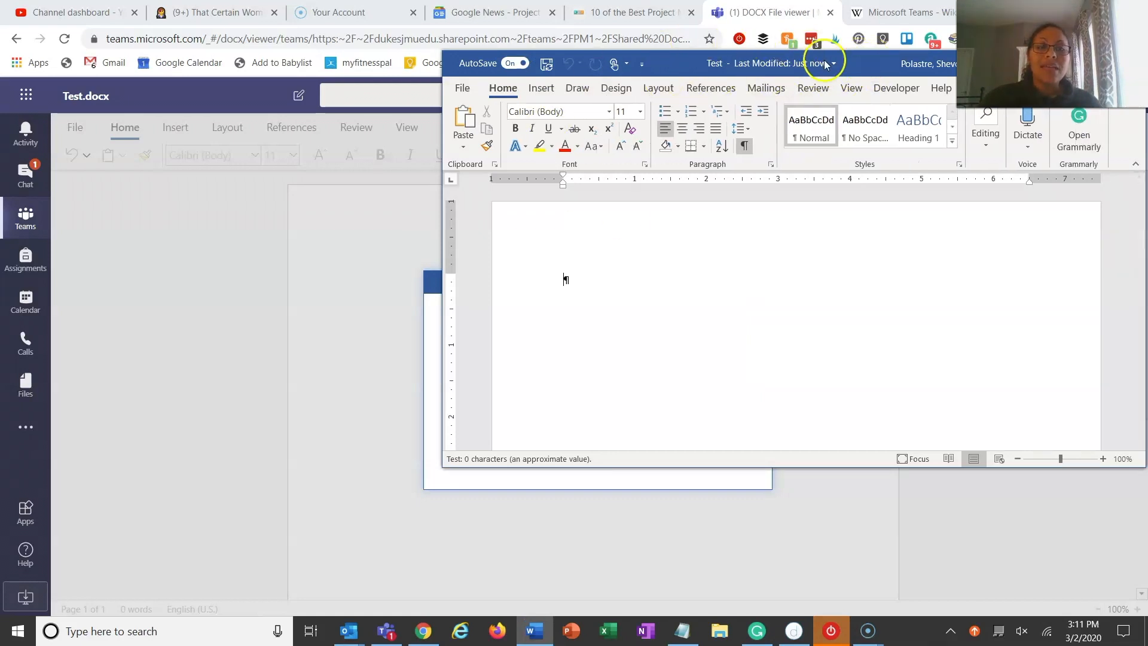
{"action": "mouse_move", "coordinate": [743, 79]}
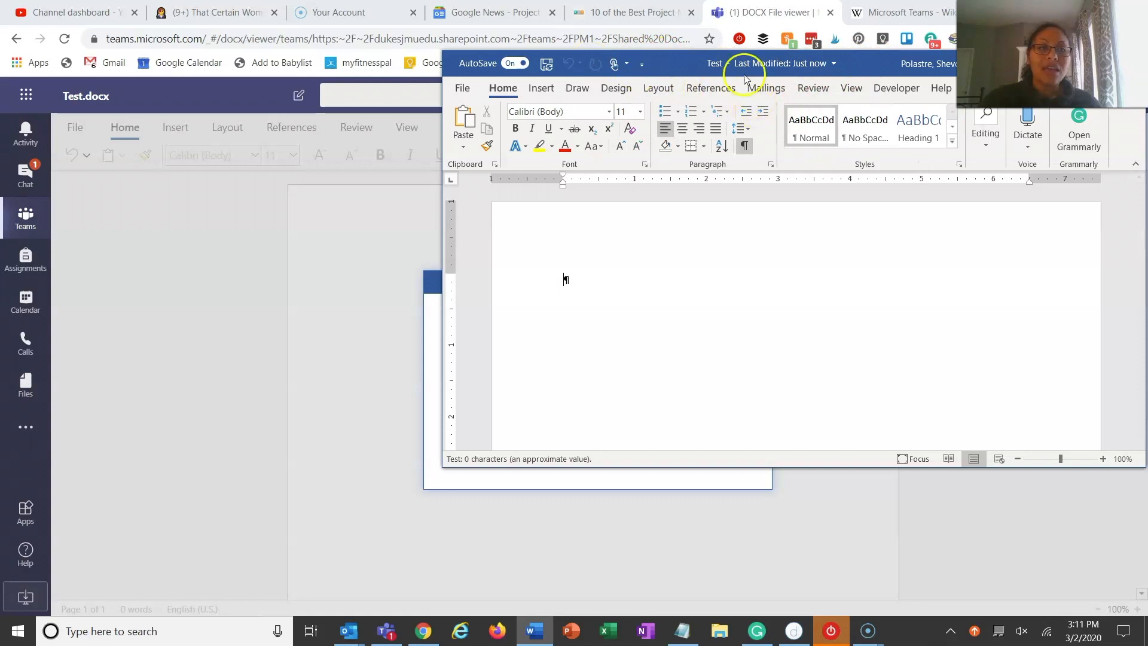
Maximize the Word window showing the blank Test document.
{"action": "left_click", "coordinate": [1077, 132]}
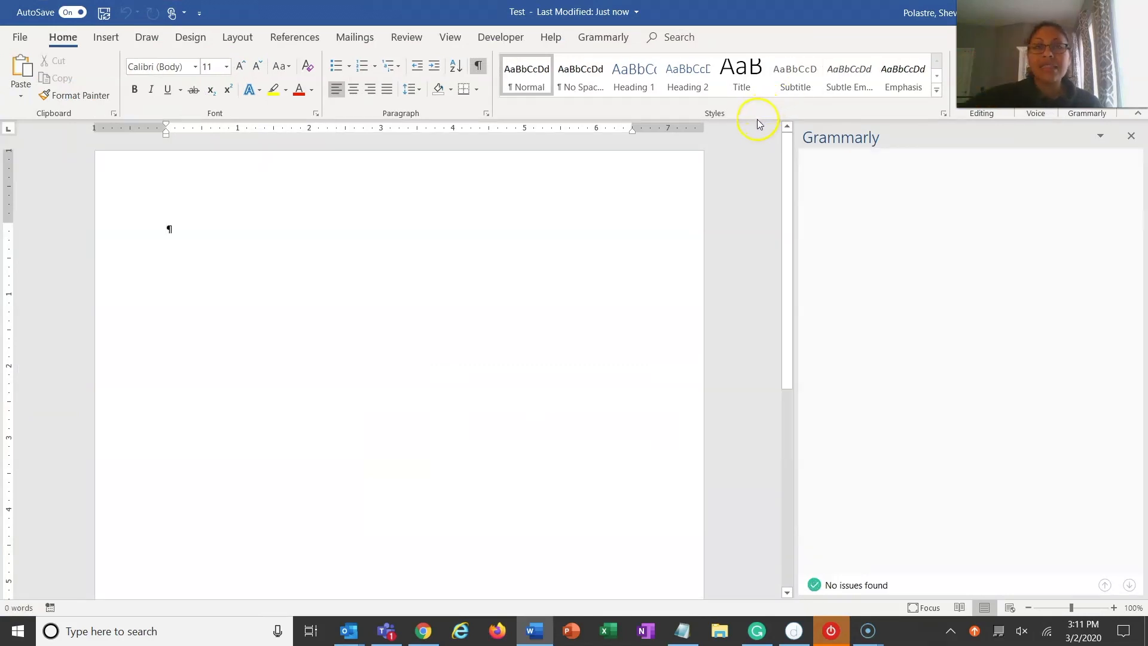
{"action": "mouse_move", "coordinate": [797, 18]}
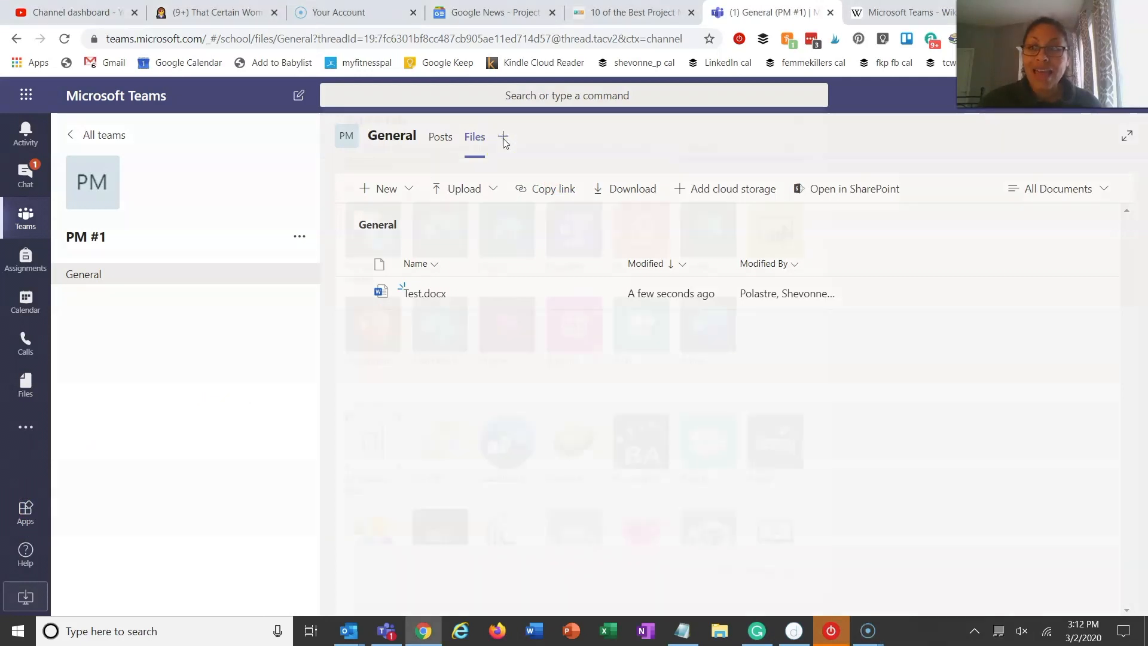
Add a OneNote tab to General using the 'PM -1 Notebook' default team notebook and save it.
{"action": "left_click", "coordinate": [504, 137]}
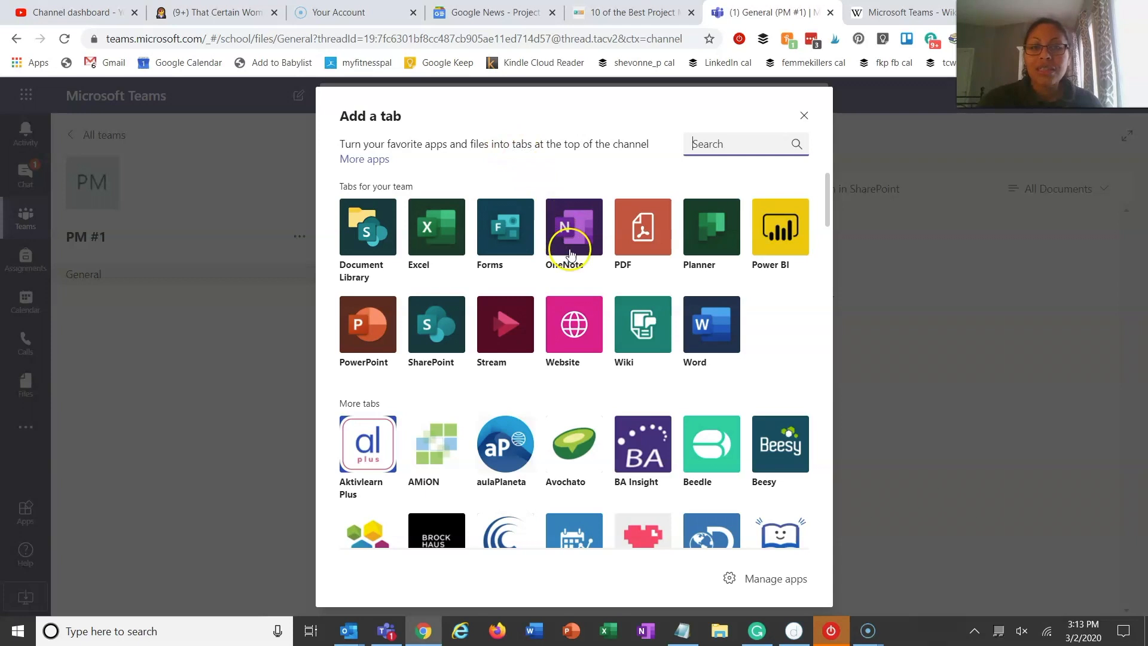
{"action": "left_click", "coordinate": [574, 228]}
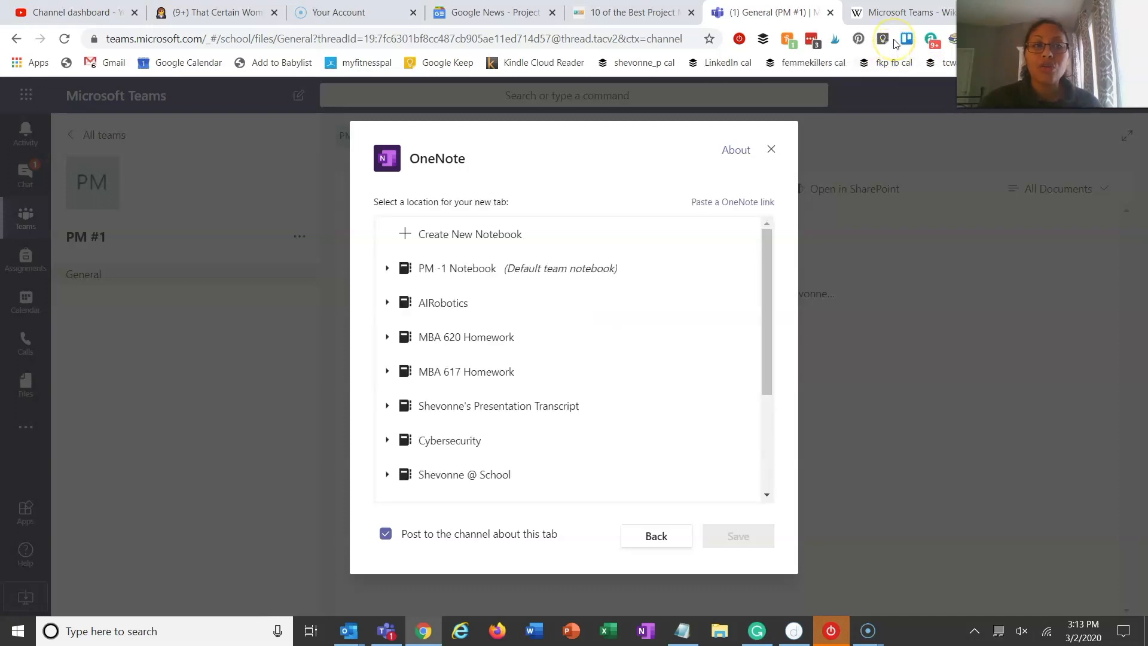
{"action": "mouse_move", "coordinate": [884, 40]}
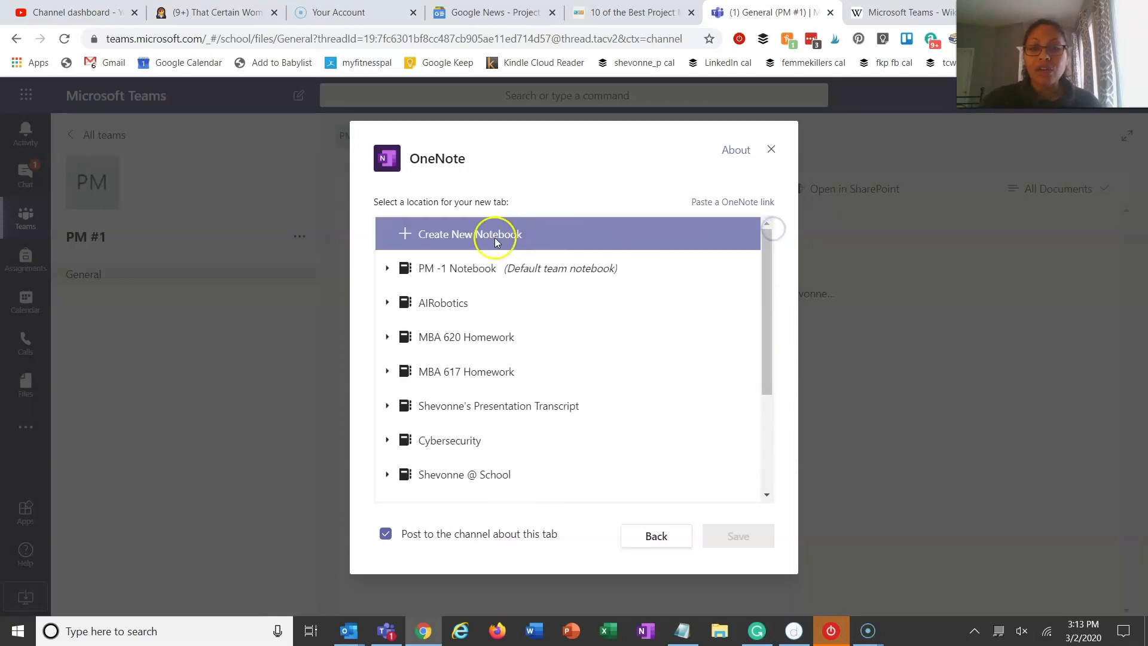
{"action": "left_click", "coordinate": [468, 234]}
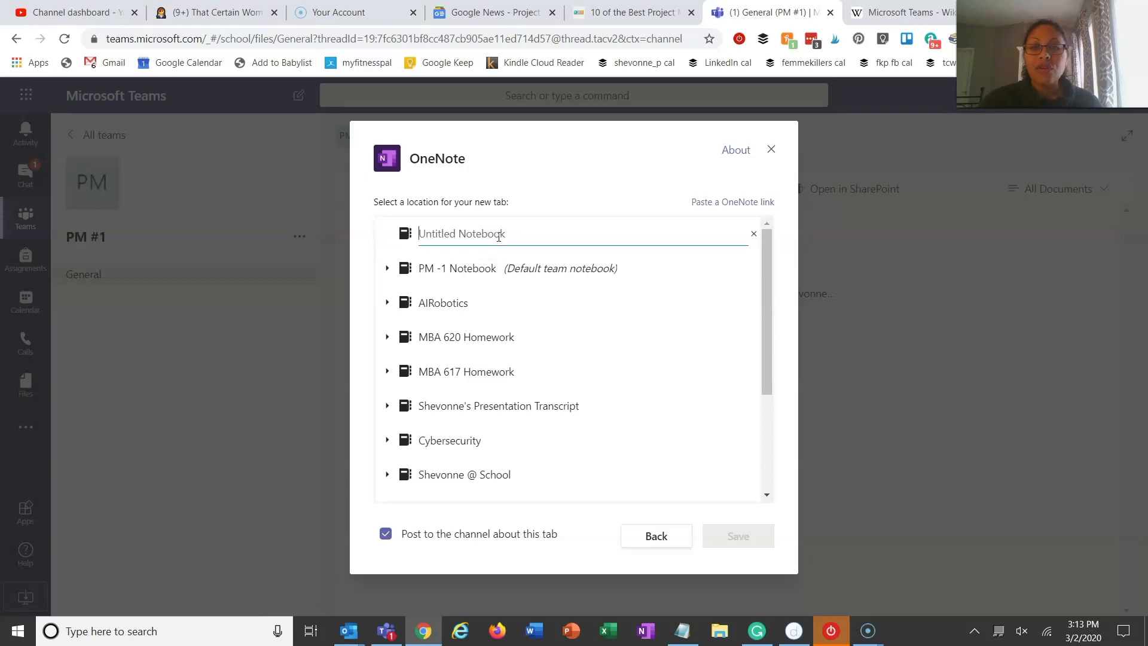
{"action": "left_click", "coordinate": [455, 268]}
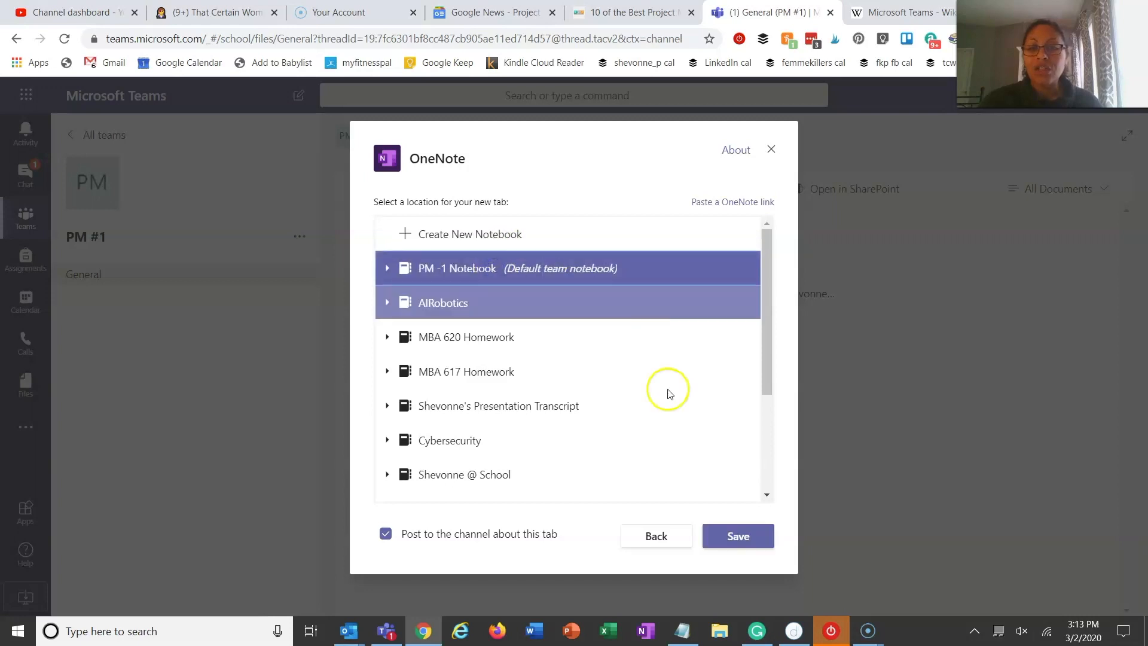
{"action": "left_click", "coordinate": [738, 536]}
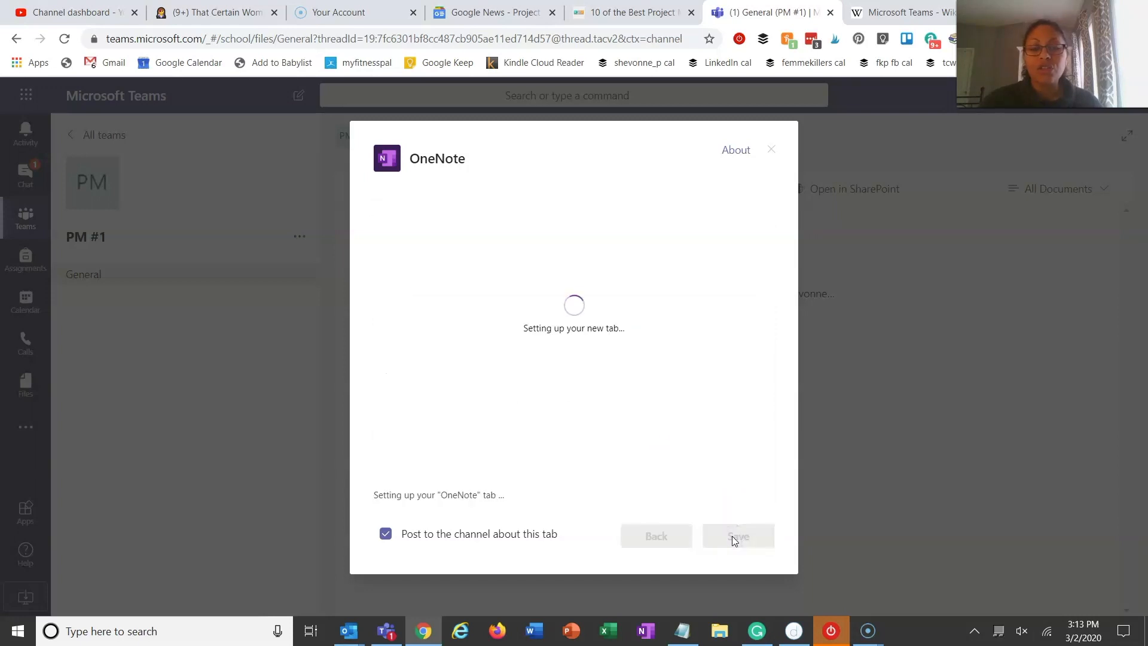
{"action": "left_click", "coordinate": [738, 536]}
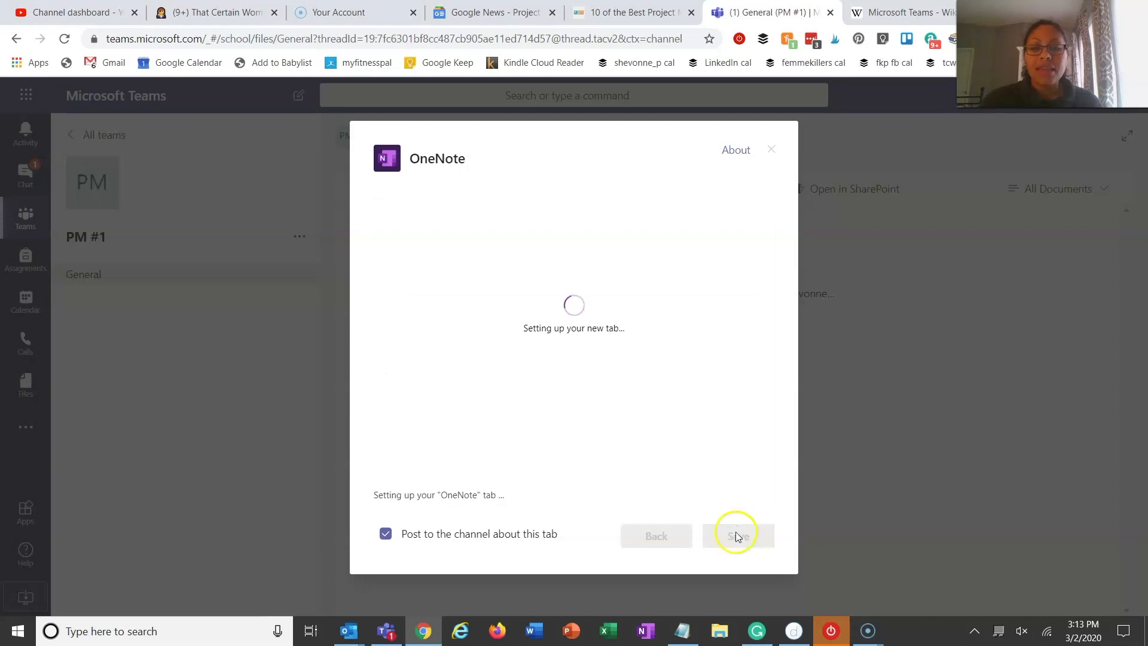
{"action": "left_click", "coordinate": [736, 536]}
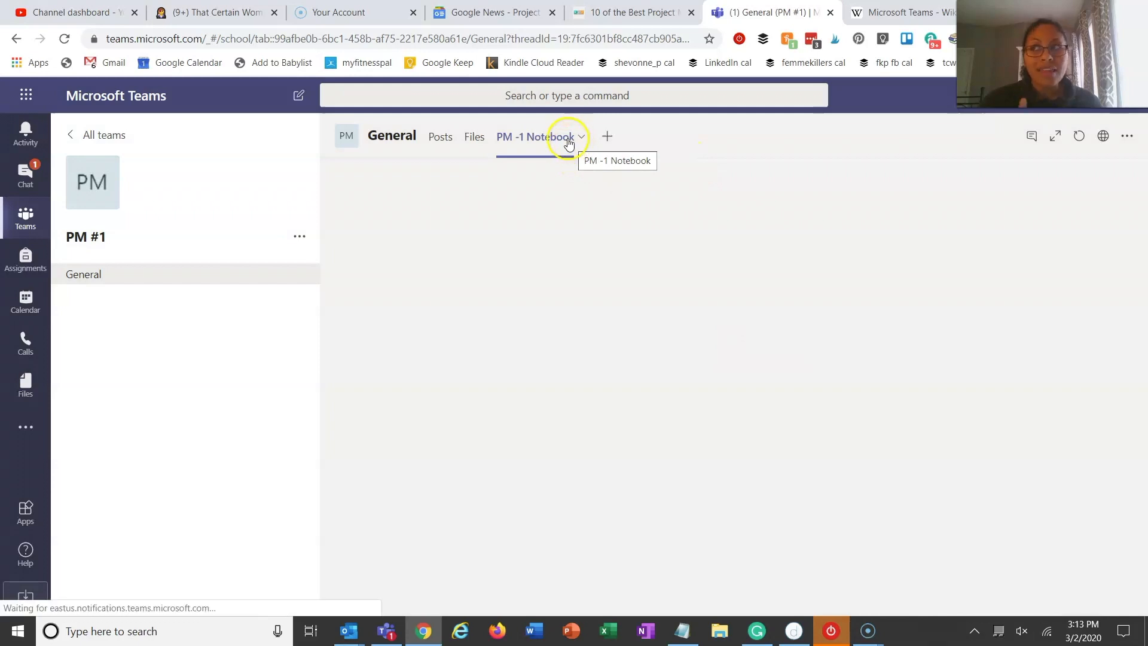
Open the new 'PM -1 Notebook' tab and let the empty notebook load.
{"action": "left_click", "coordinate": [534, 136]}
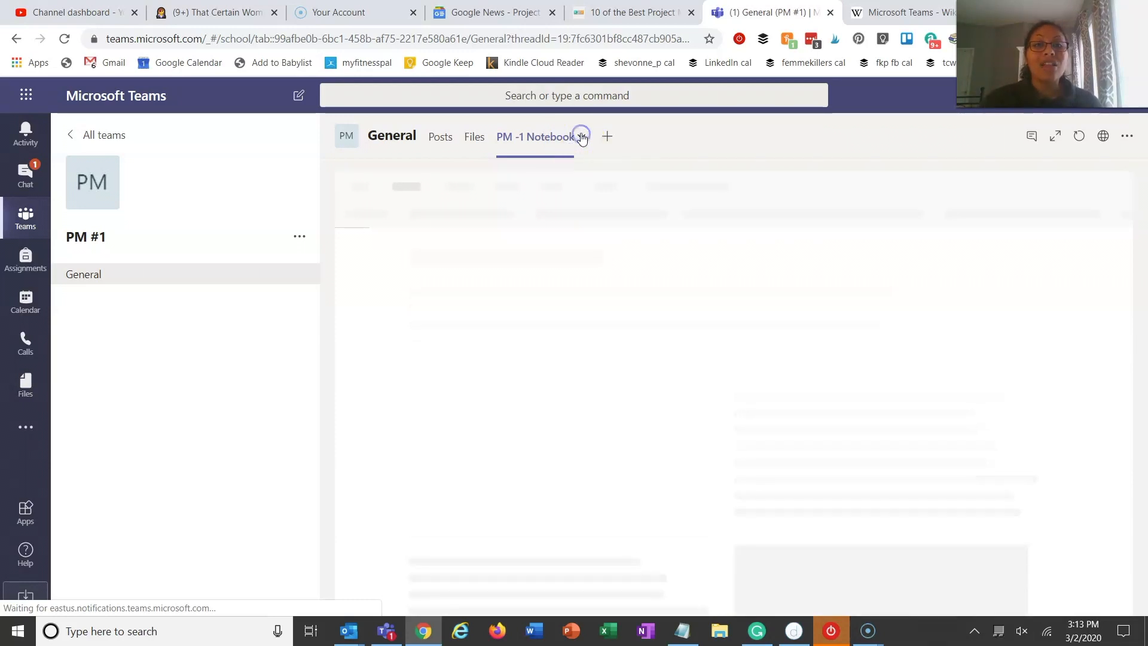
{"action": "left_click", "coordinate": [581, 137]}
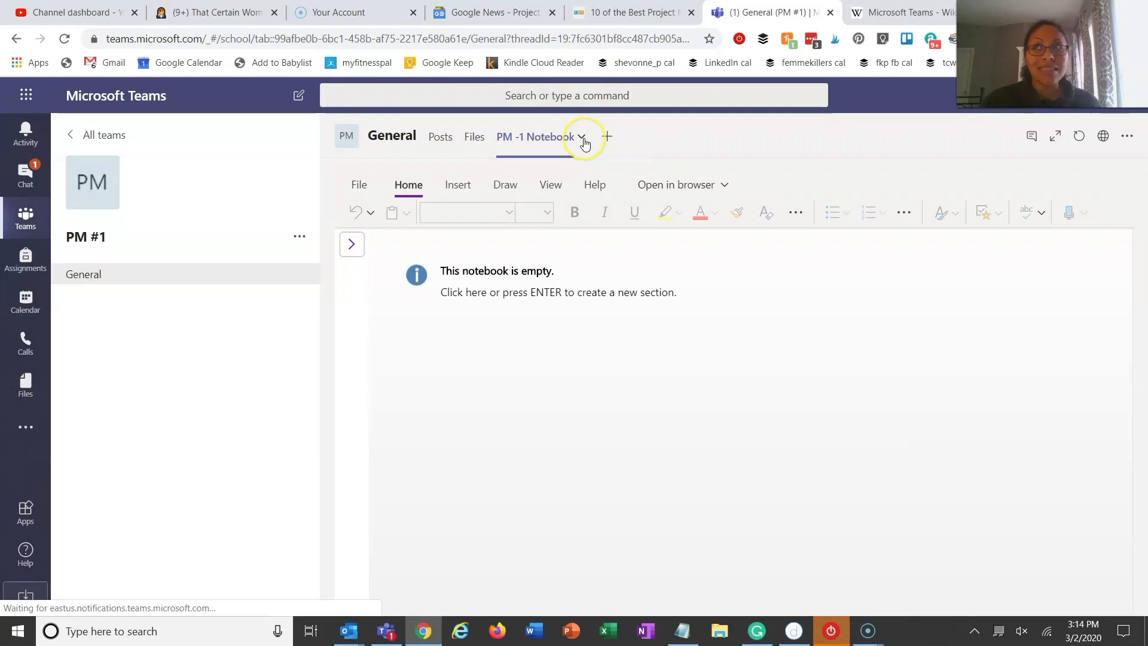
{"action": "mouse_move", "coordinate": [581, 136]}
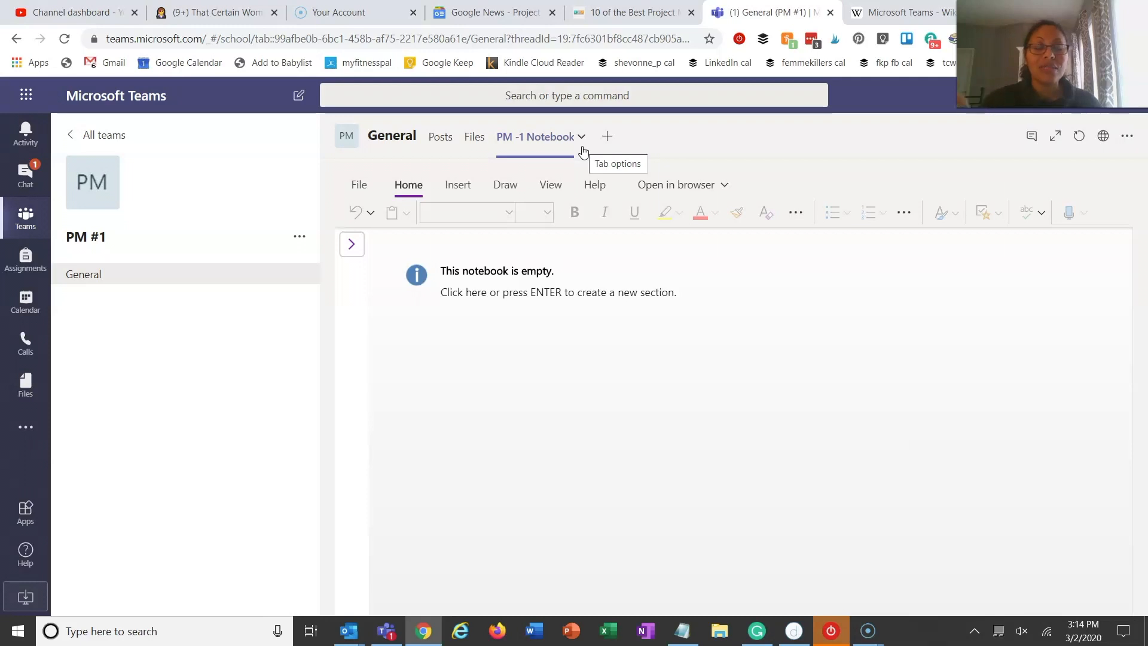
{"action": "mouse_move", "coordinate": [425, 406]}
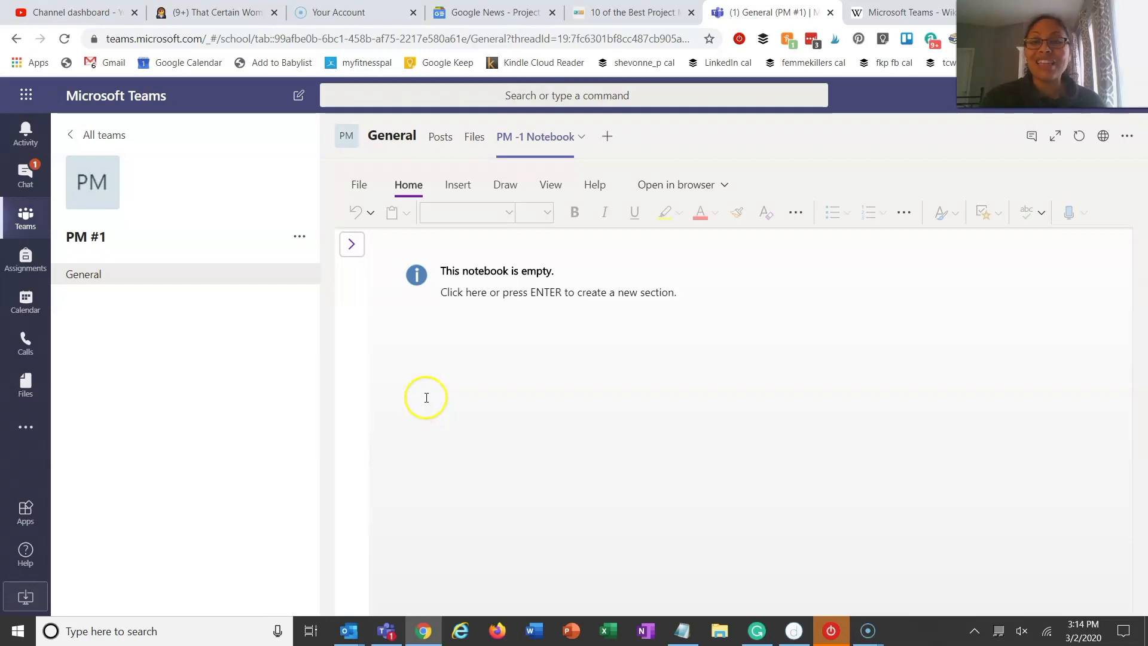
{"action": "mouse_move", "coordinate": [341, 446]}
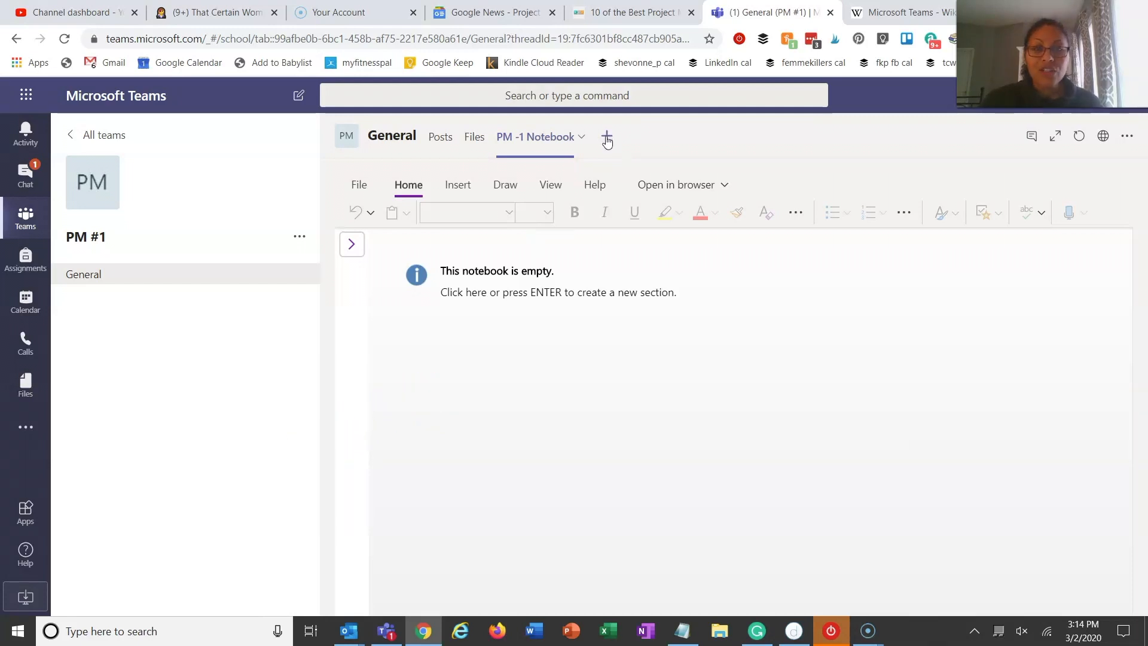
{"action": "left_click", "coordinate": [607, 137]}
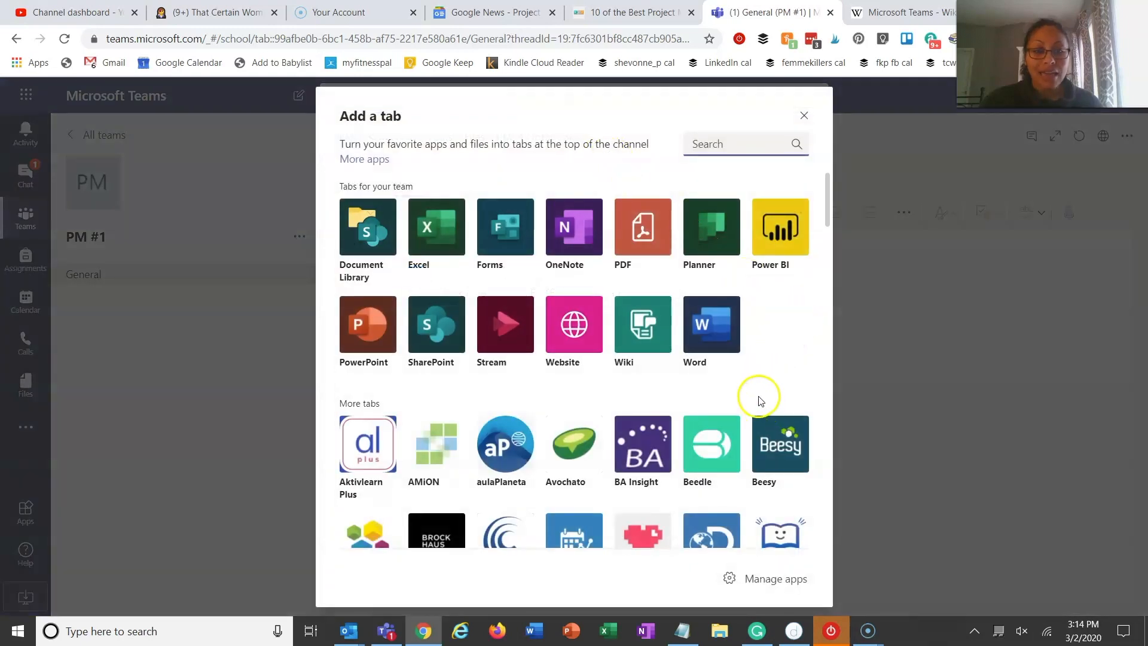
{"action": "scroll", "scroll_direction": "down", "scroll_amount": 3}
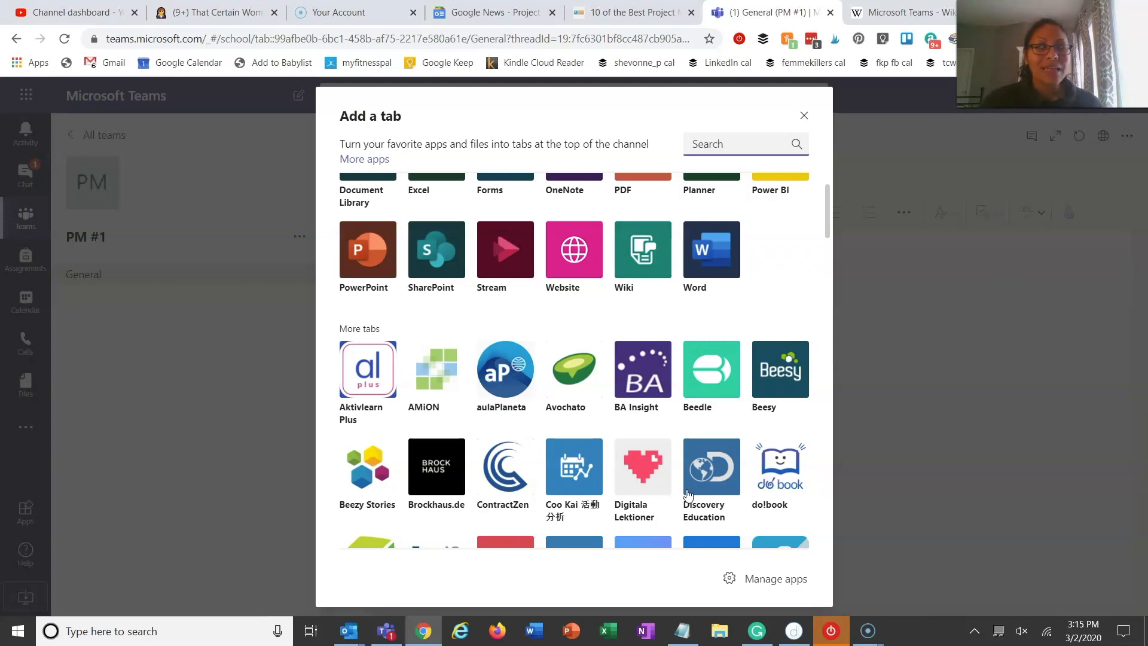
{"action": "left_click", "coordinate": [739, 143]}
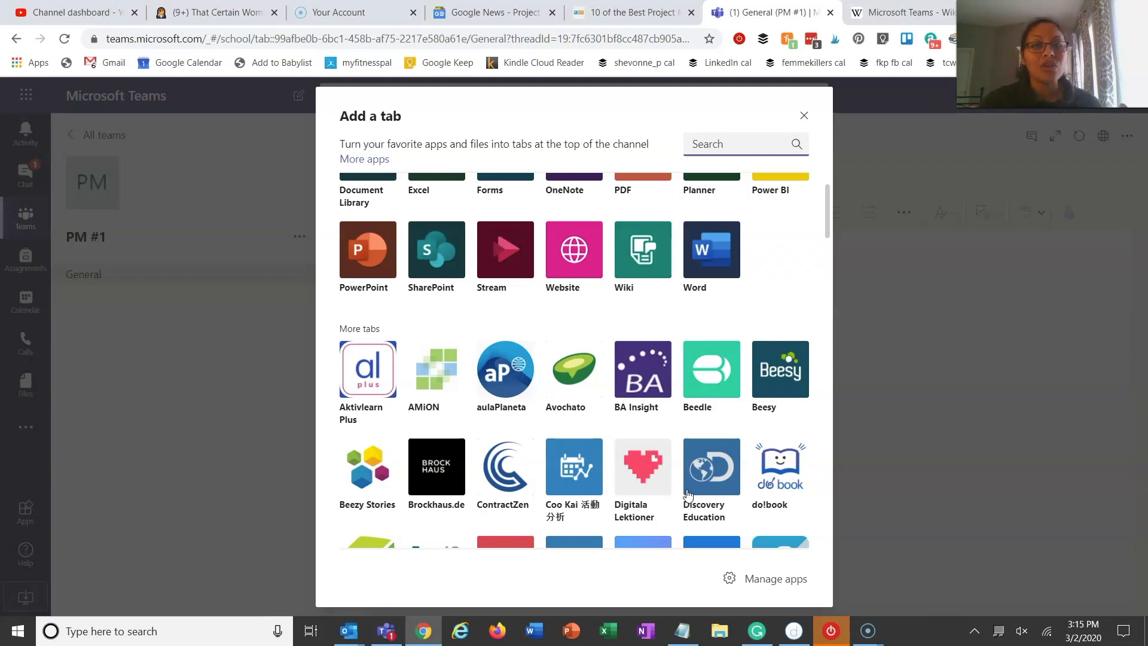
{"action": "left_click", "coordinate": [732, 143]}
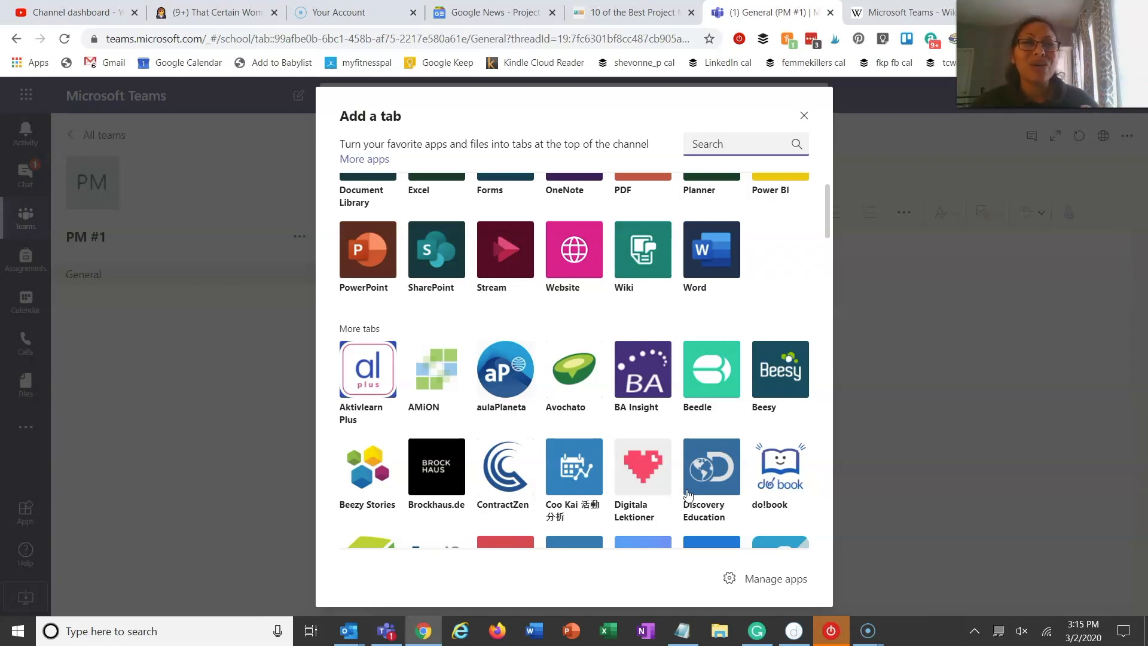
{"action": "left_click", "coordinate": [732, 143]}
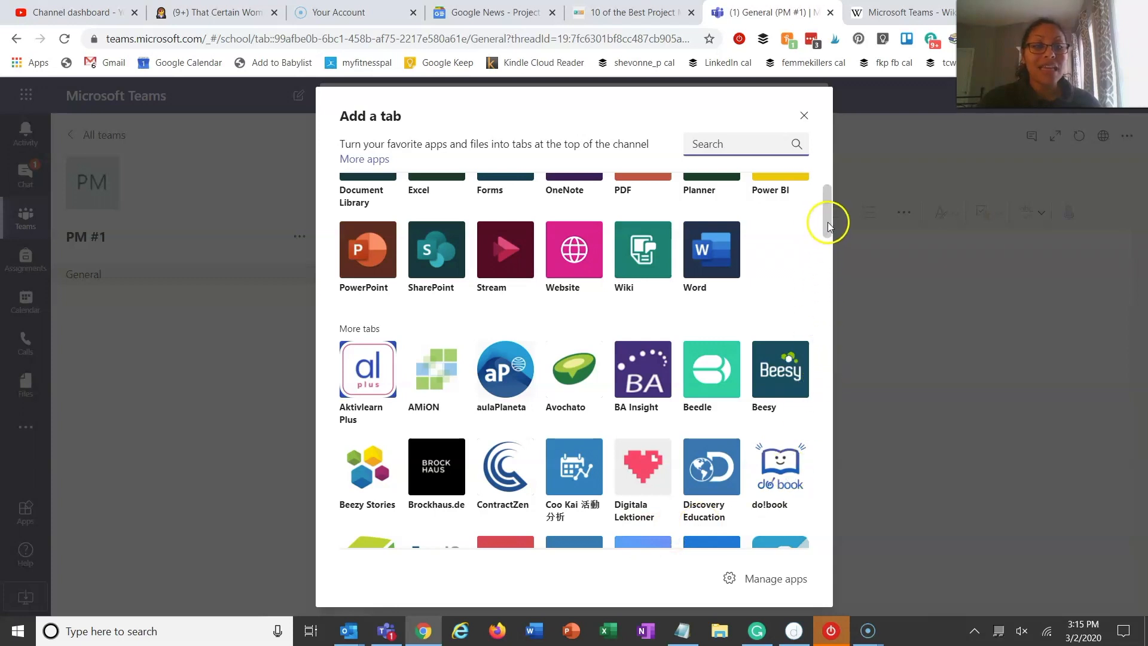
{"action": "scroll", "scroll_direction": "down", "scroll_amount": 3}
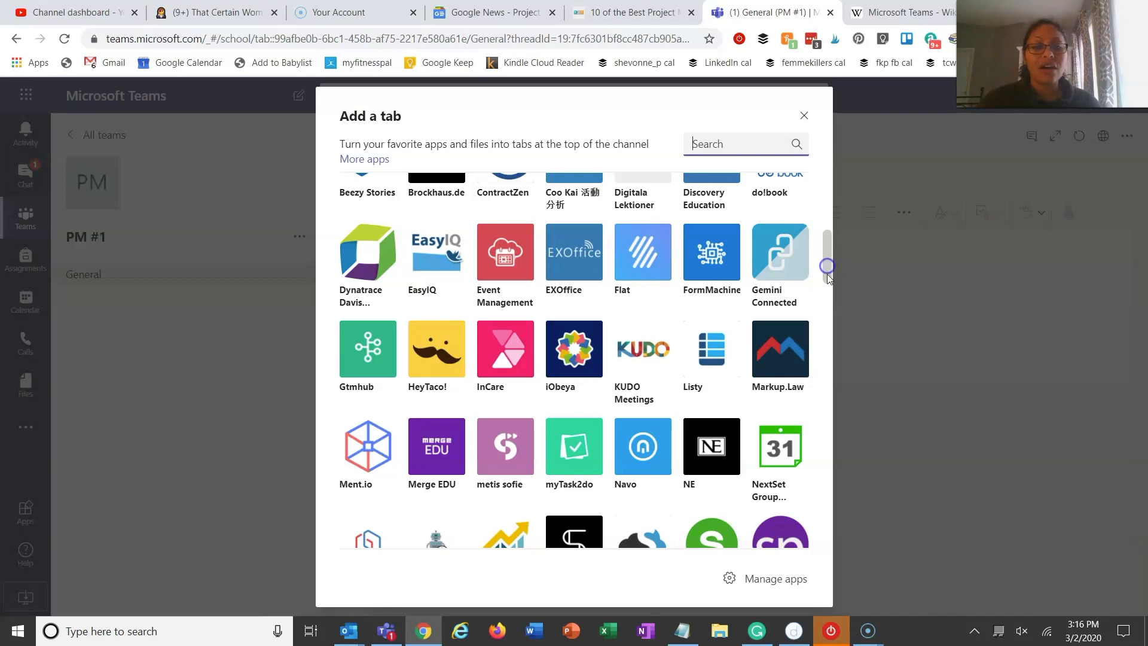
{"action": "left_click", "coordinate": [804, 116]}
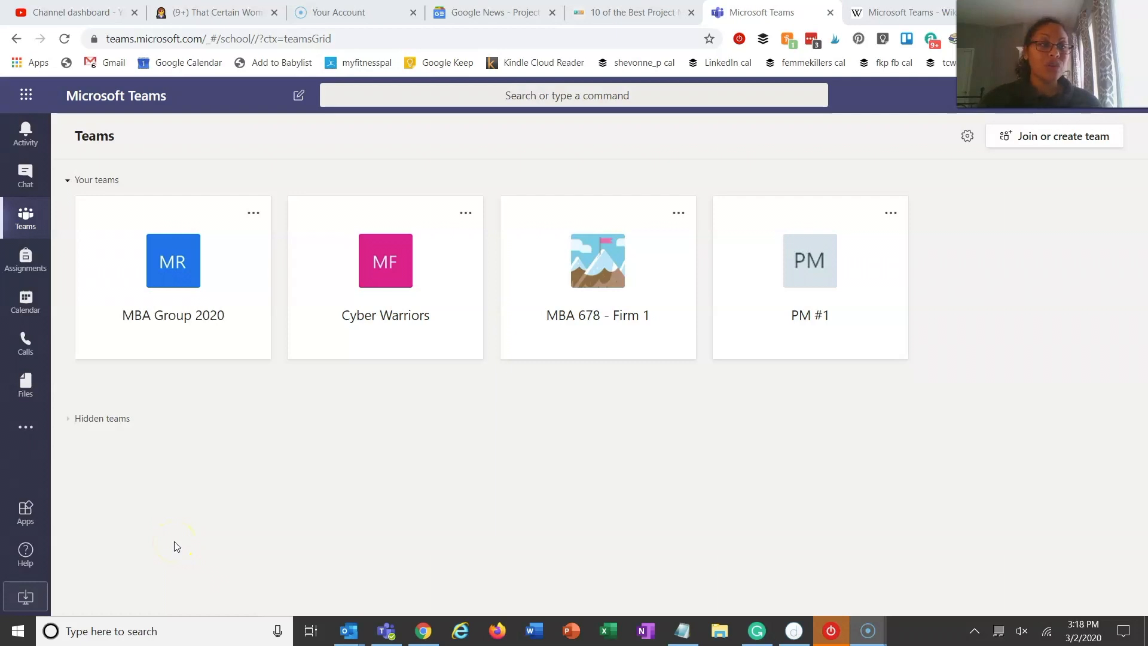
{"action": "mouse_move", "coordinate": [69, 469]}
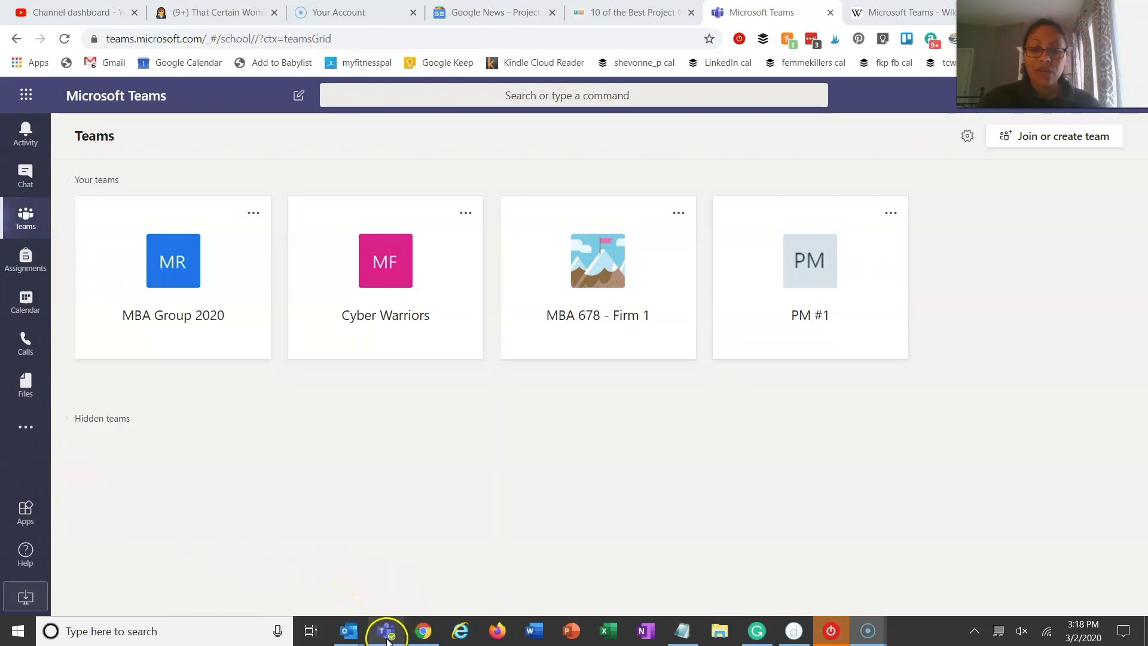
{"action": "mouse_move", "coordinate": [386, 630]}
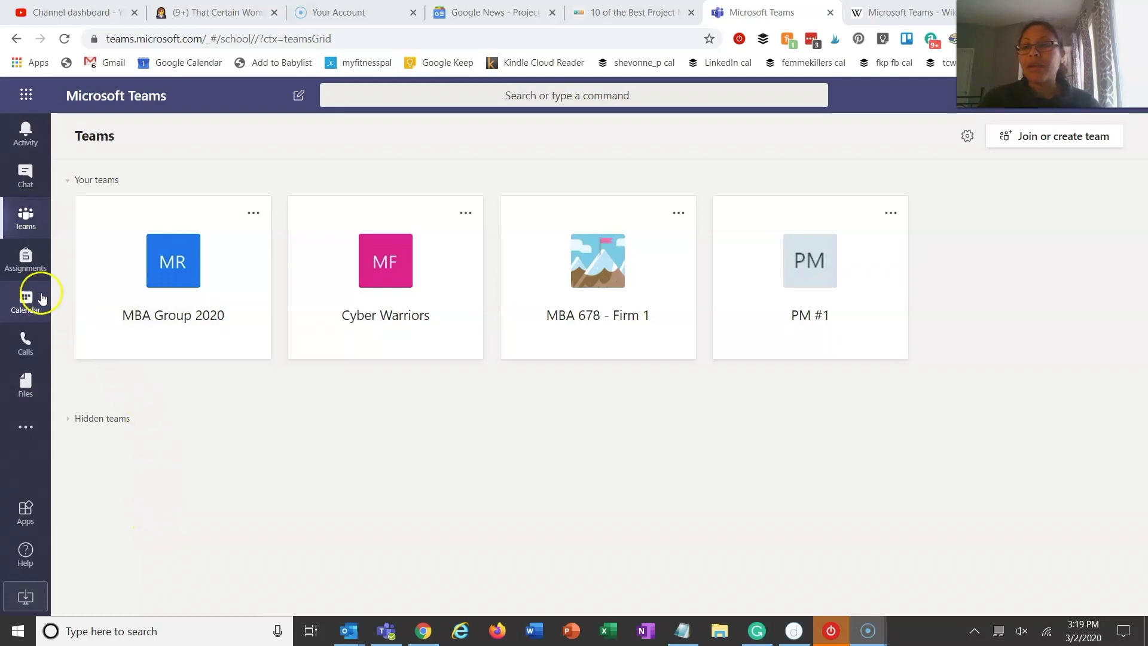
Switch to the Teams Calendar view.
{"action": "left_click", "coordinate": [25, 297]}
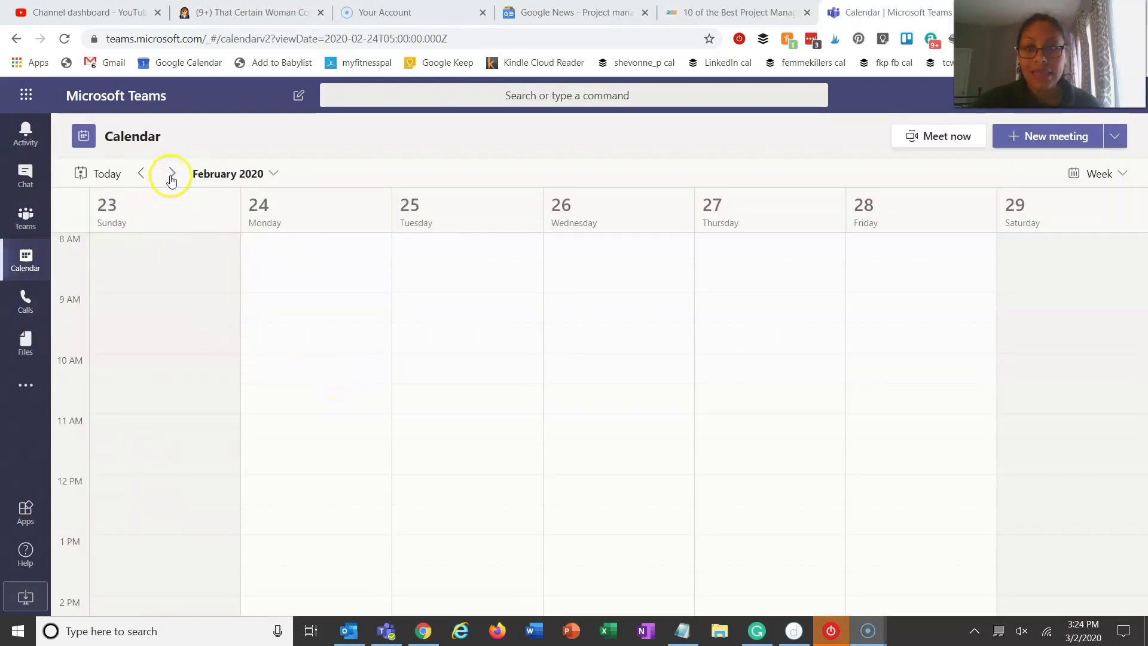
Advance the calendar to the week of March 1–7, then switch to the Calls area.
{"action": "left_click", "coordinate": [171, 173]}
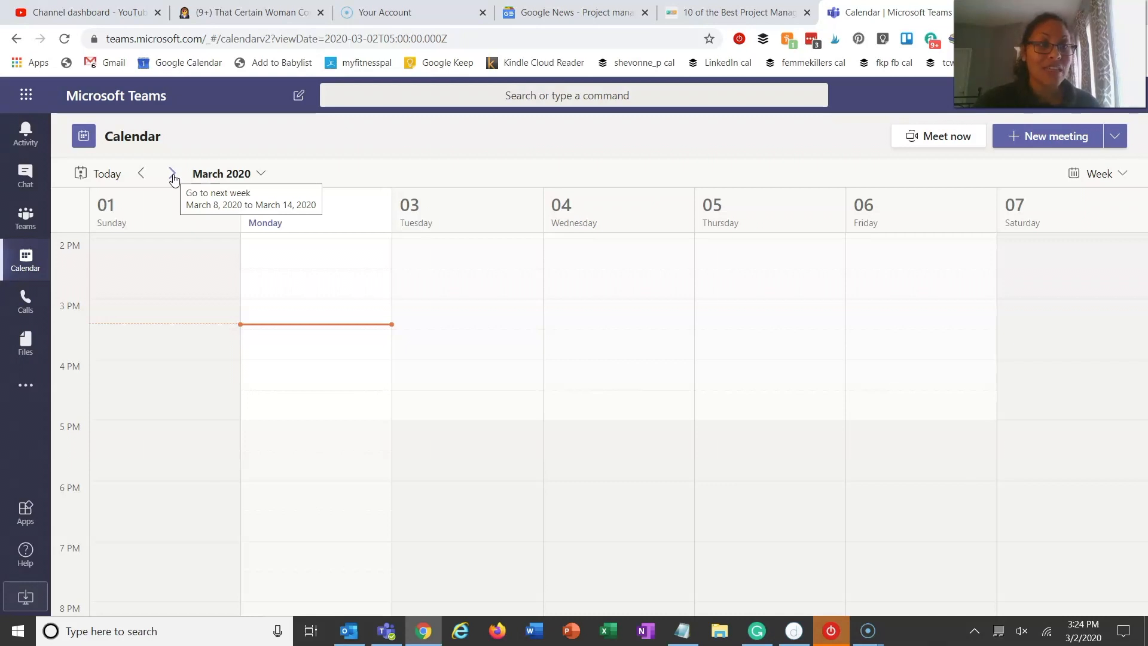
{"action": "mouse_move", "coordinate": [110, 234]}
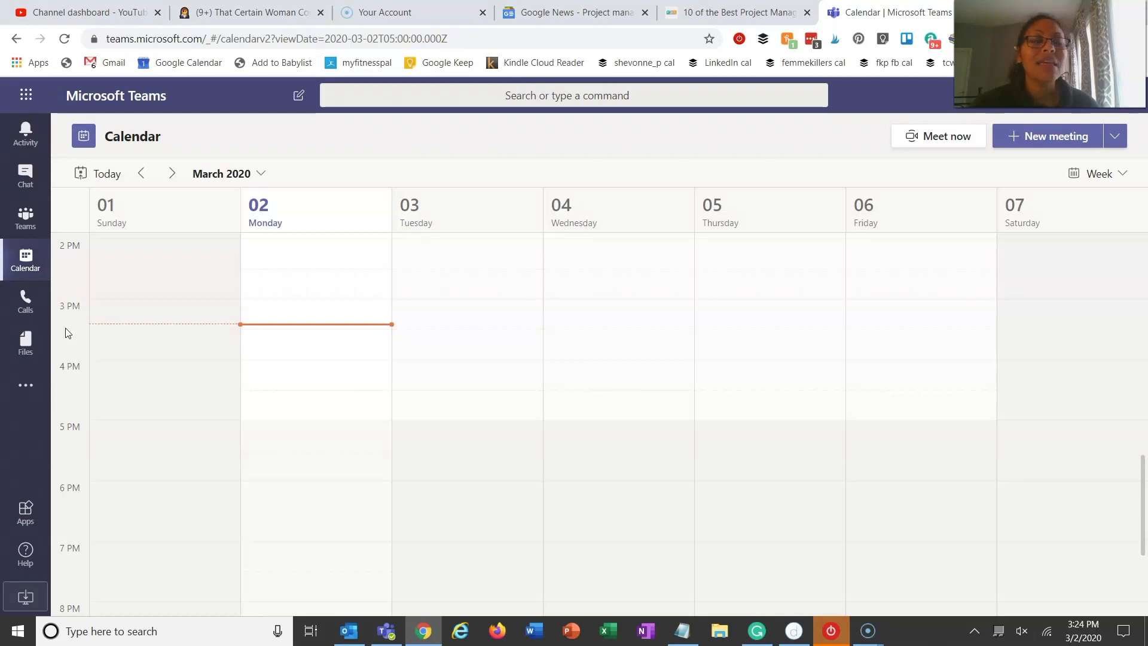
{"action": "mouse_move", "coordinate": [70, 355]}
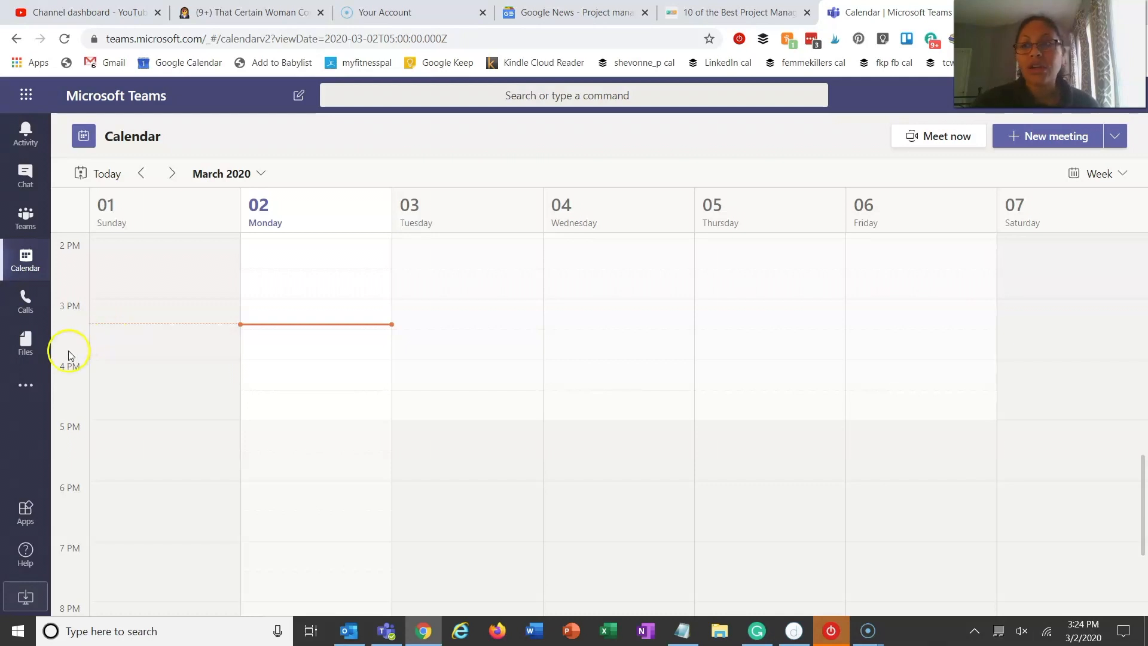
{"action": "mouse_move", "coordinate": [59, 349]}
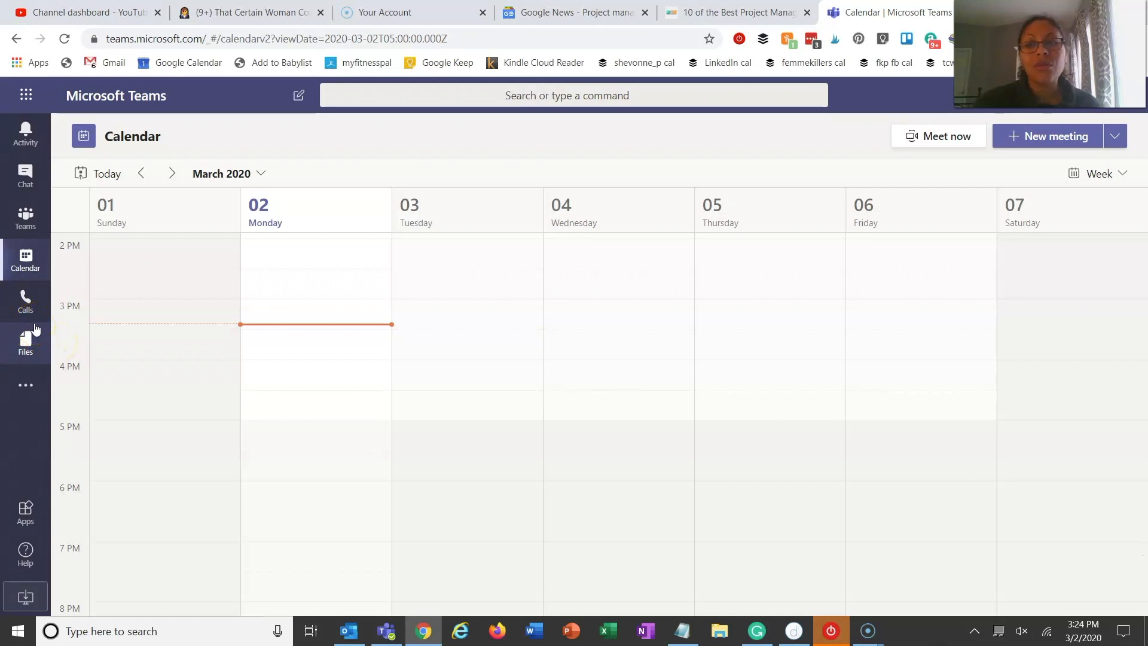
{"action": "left_click", "coordinate": [25, 300]}
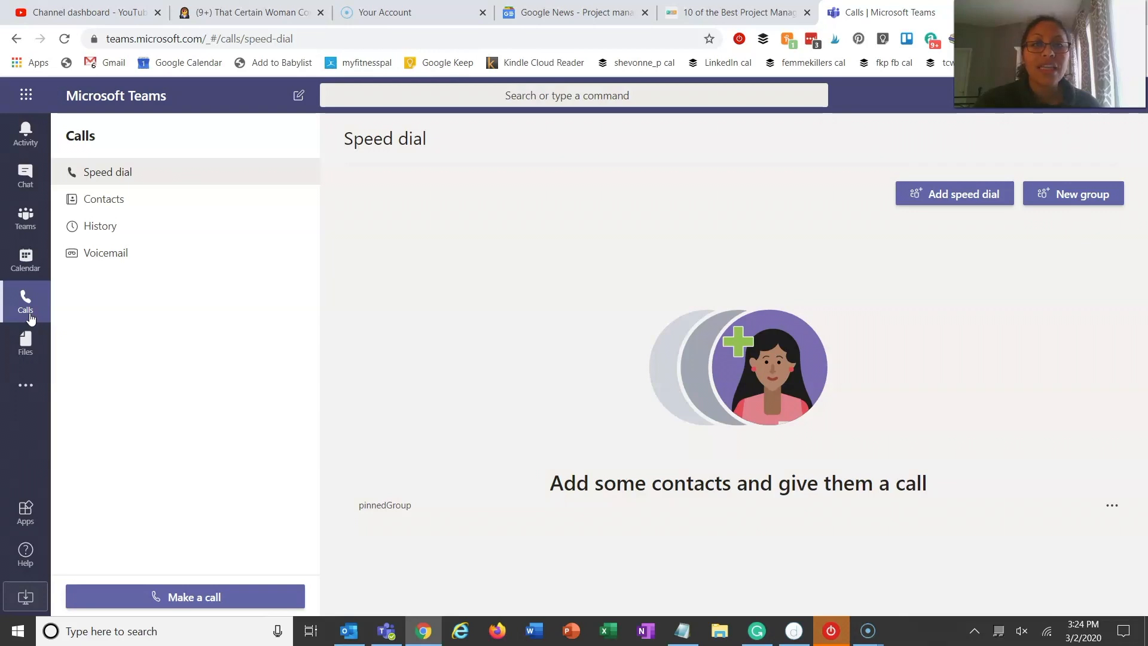
{"action": "mouse_move", "coordinate": [25, 345]}
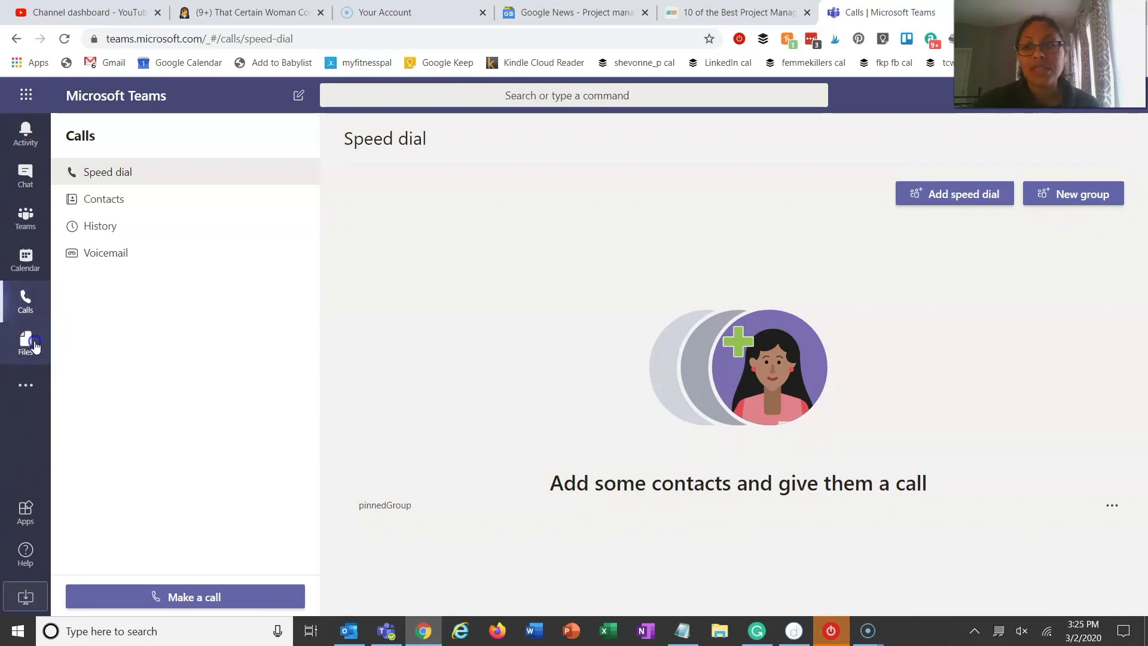
Switch from Speed dial to the Files area listing recent files.
{"action": "left_click", "coordinate": [25, 344]}
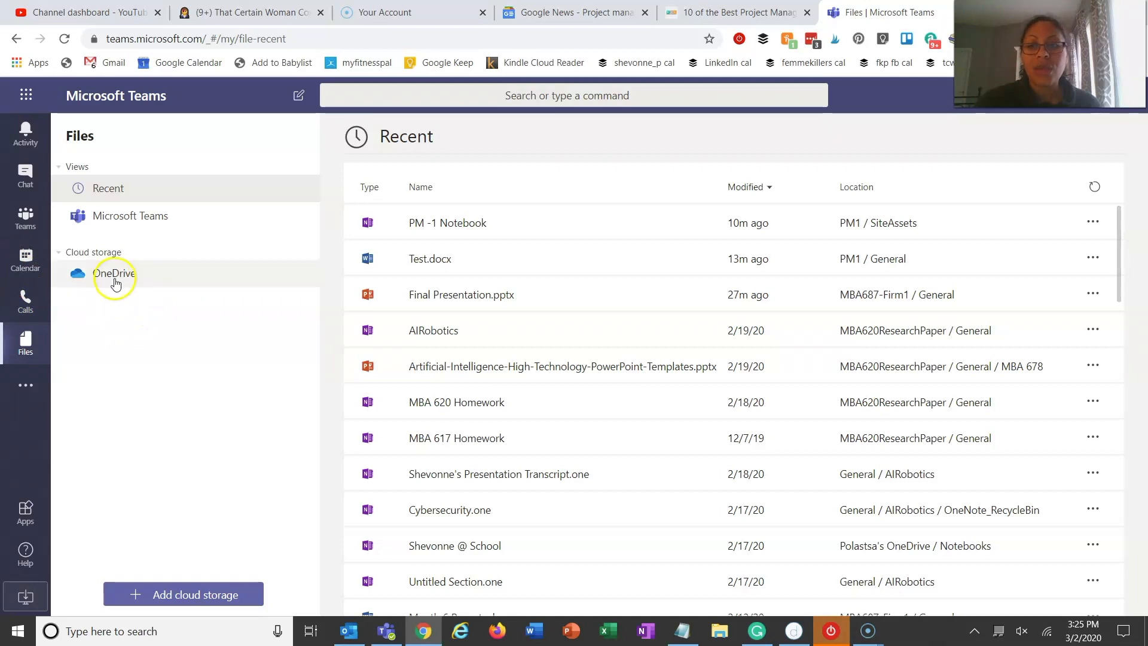
Browse the Add cloud storage choices and the More added apps flyout, leaving OneDrive as the only storage.
{"action": "left_click", "coordinate": [183, 594]}
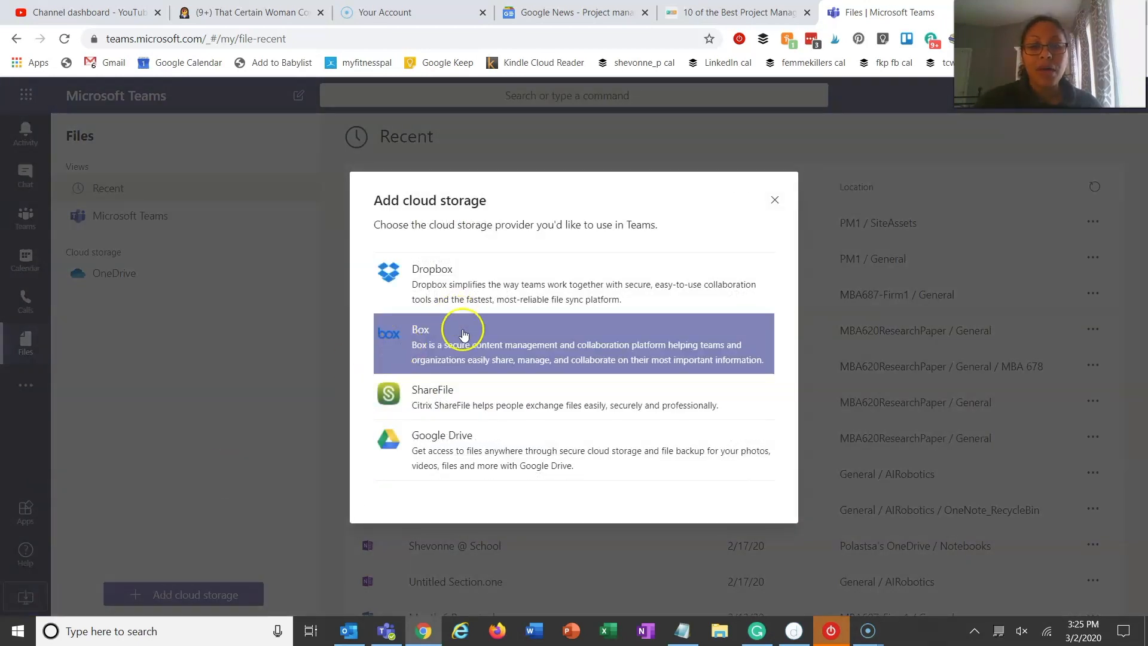
{"action": "mouse_move", "coordinate": [465, 450]}
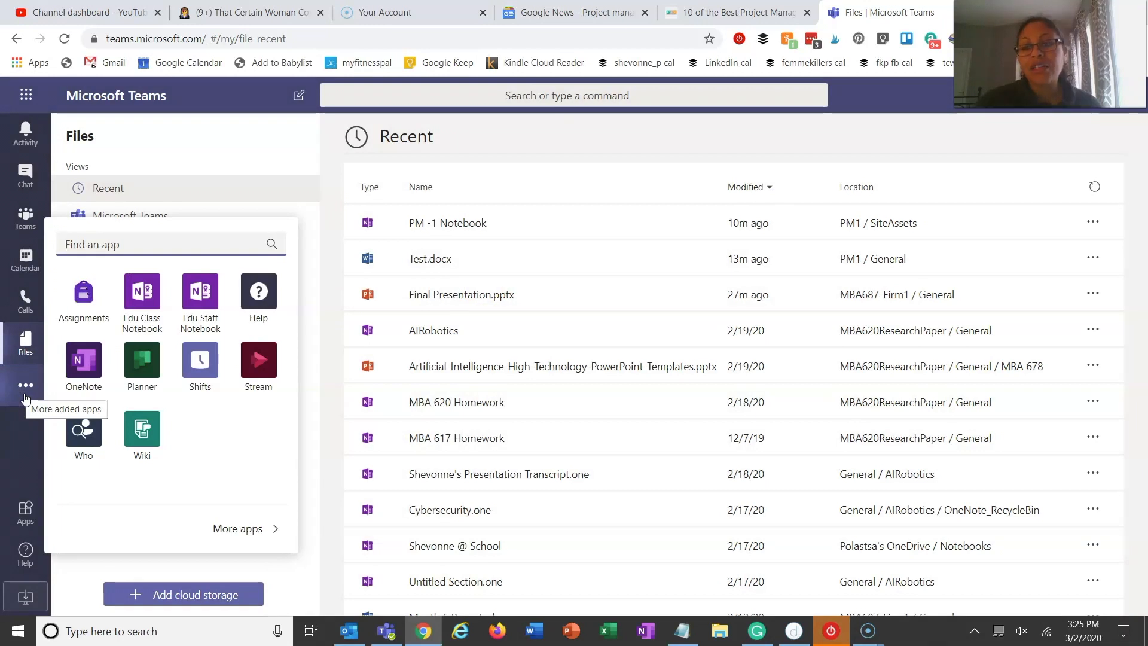
{"action": "mouse_move", "coordinate": [84, 360]}
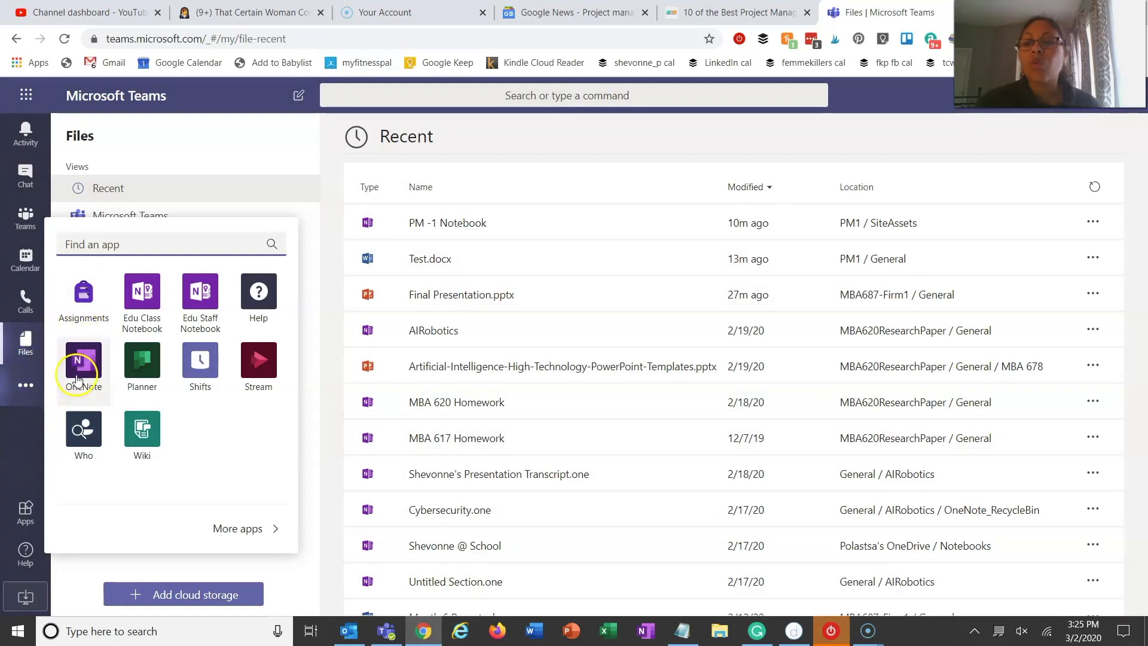
{"action": "mouse_move", "coordinate": [200, 386]}
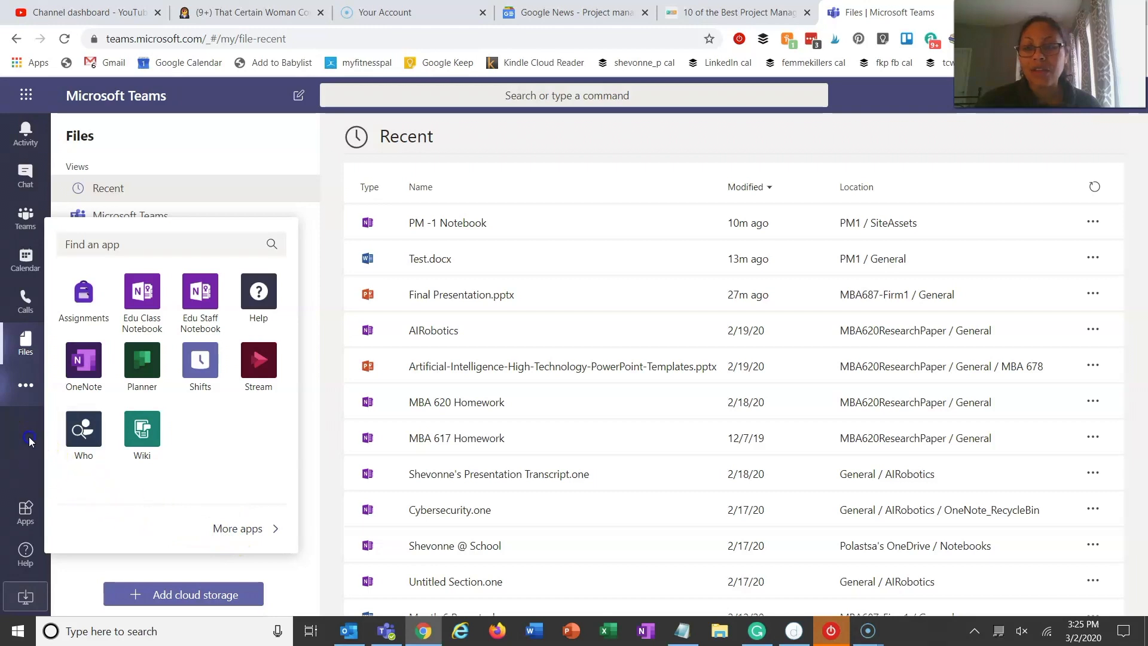
{"action": "left_click", "coordinate": [28, 439]}
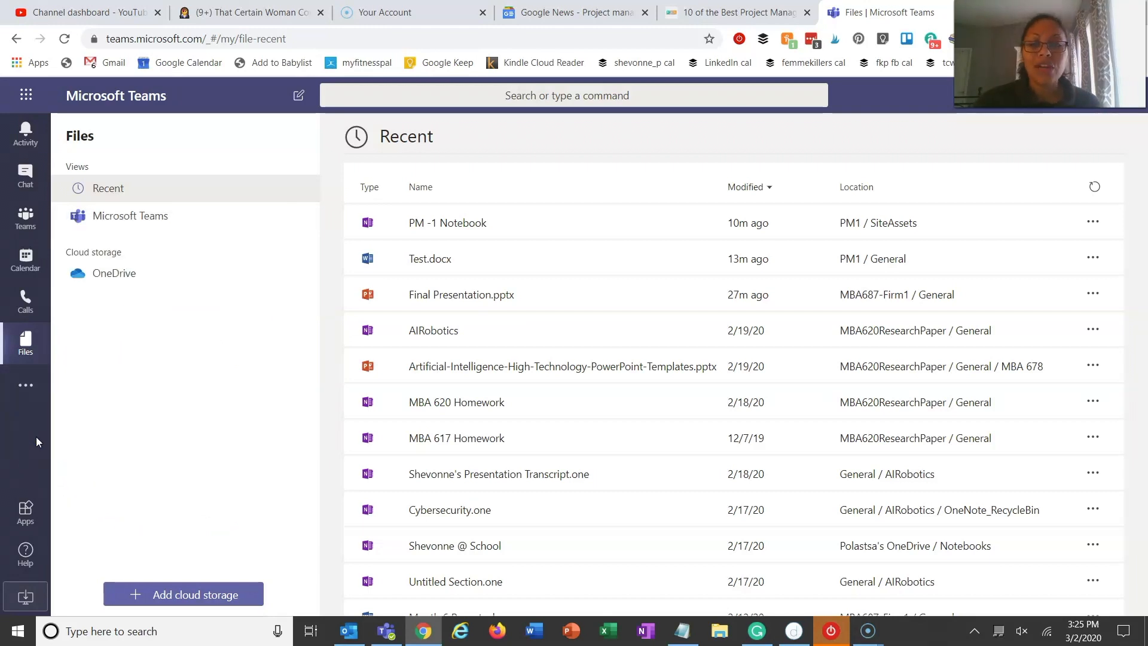